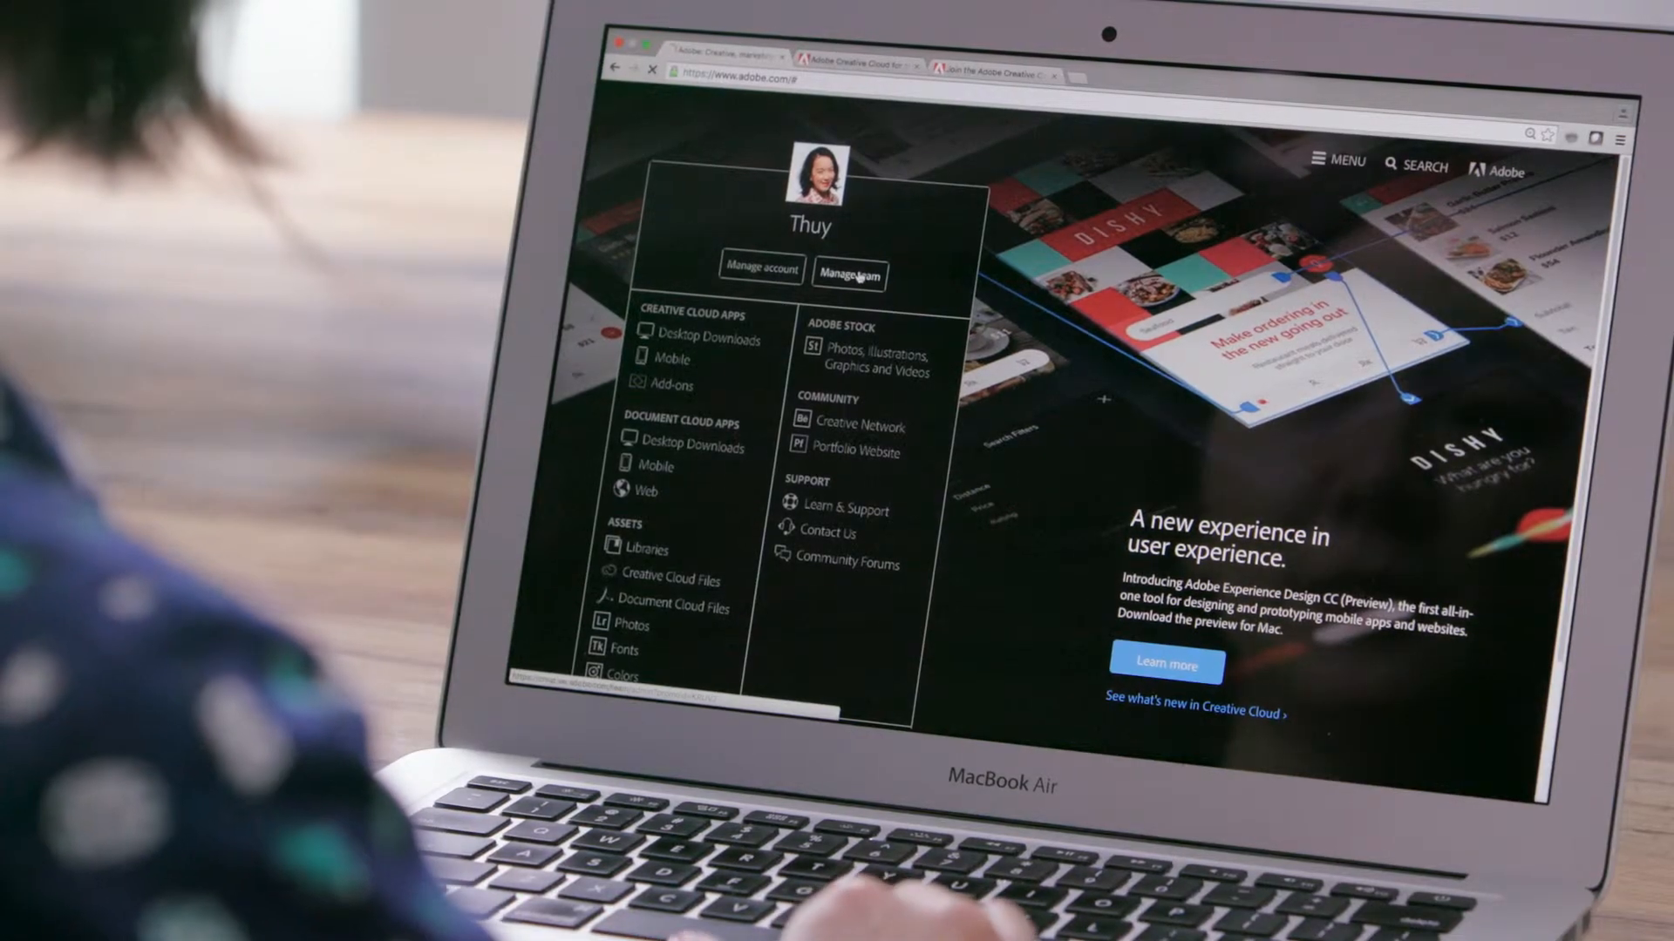
Choose Manage team from the adobe.com account menu
{"action": "left_click", "coordinate": [850, 272]}
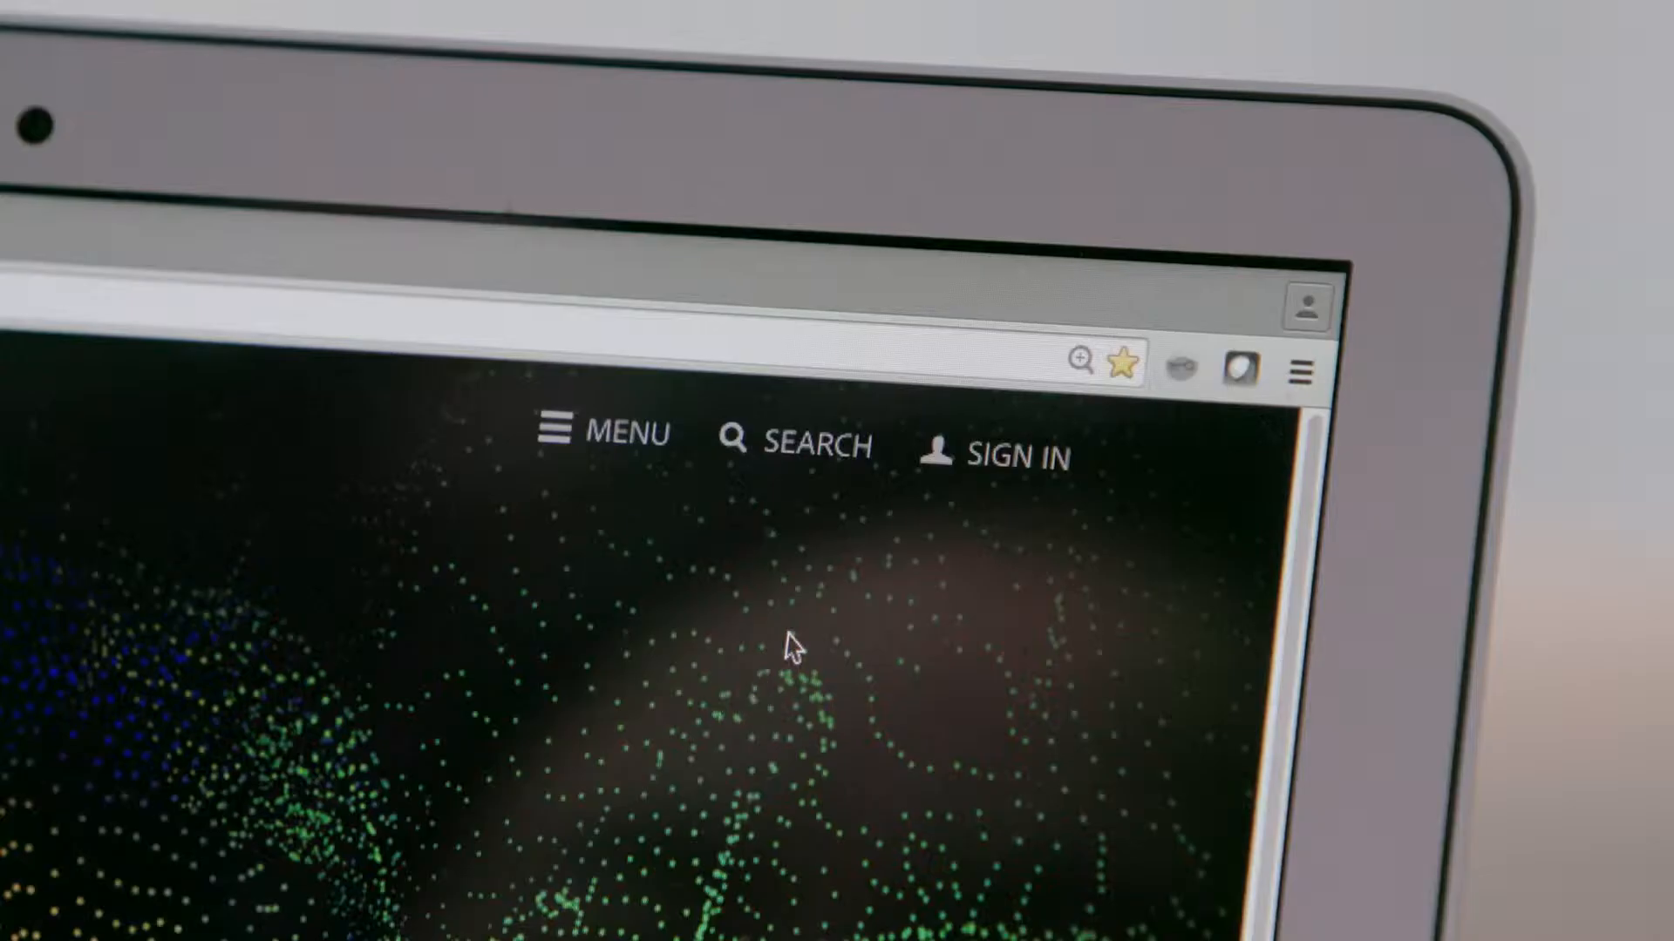
{"action": "left_click", "coordinate": [1019, 455]}
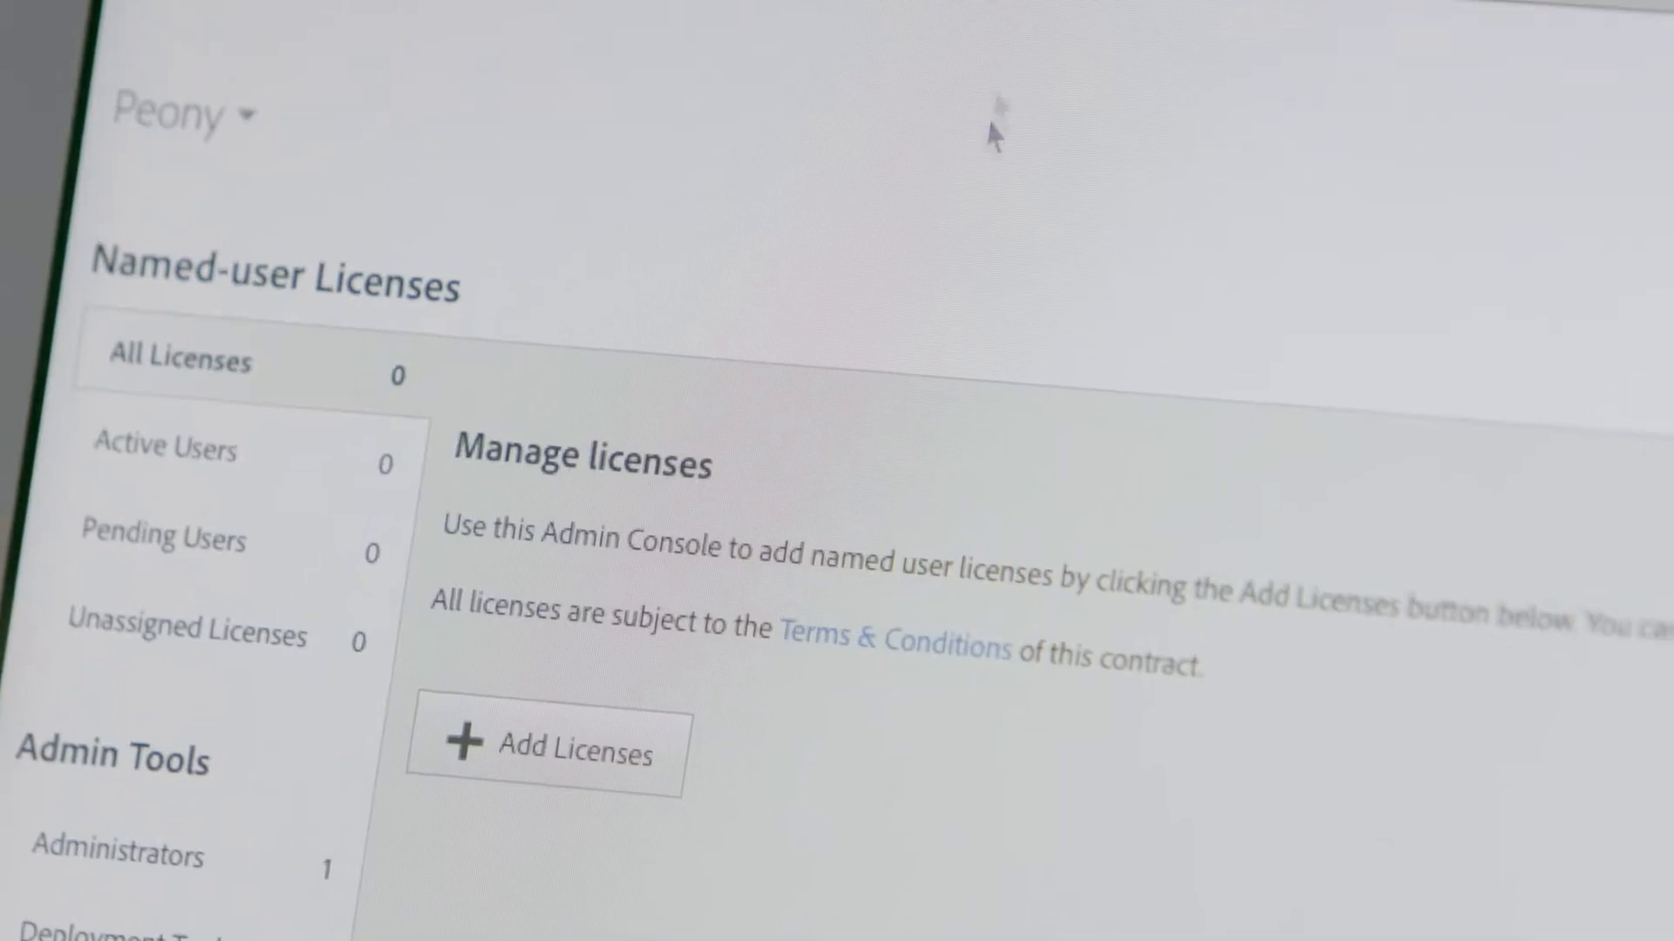
Begin adding named-user licenses from All Licenses for the zero-license team
{"action": "left_click", "coordinate": [840, 91]}
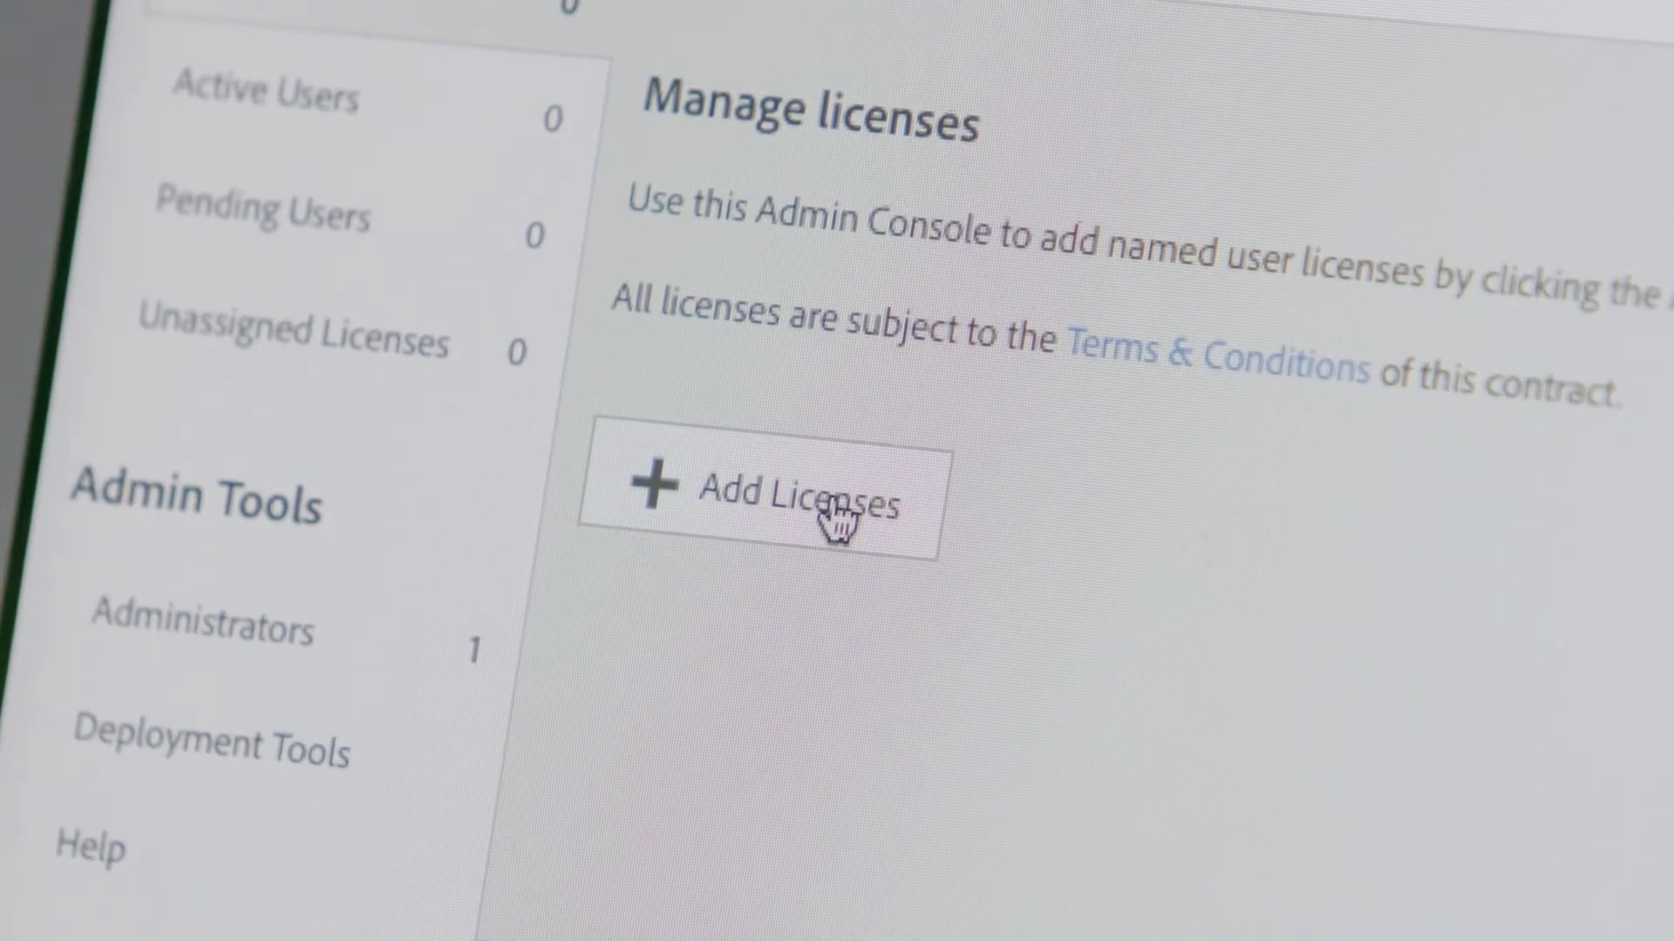
{"action": "left_click", "coordinate": [790, 505]}
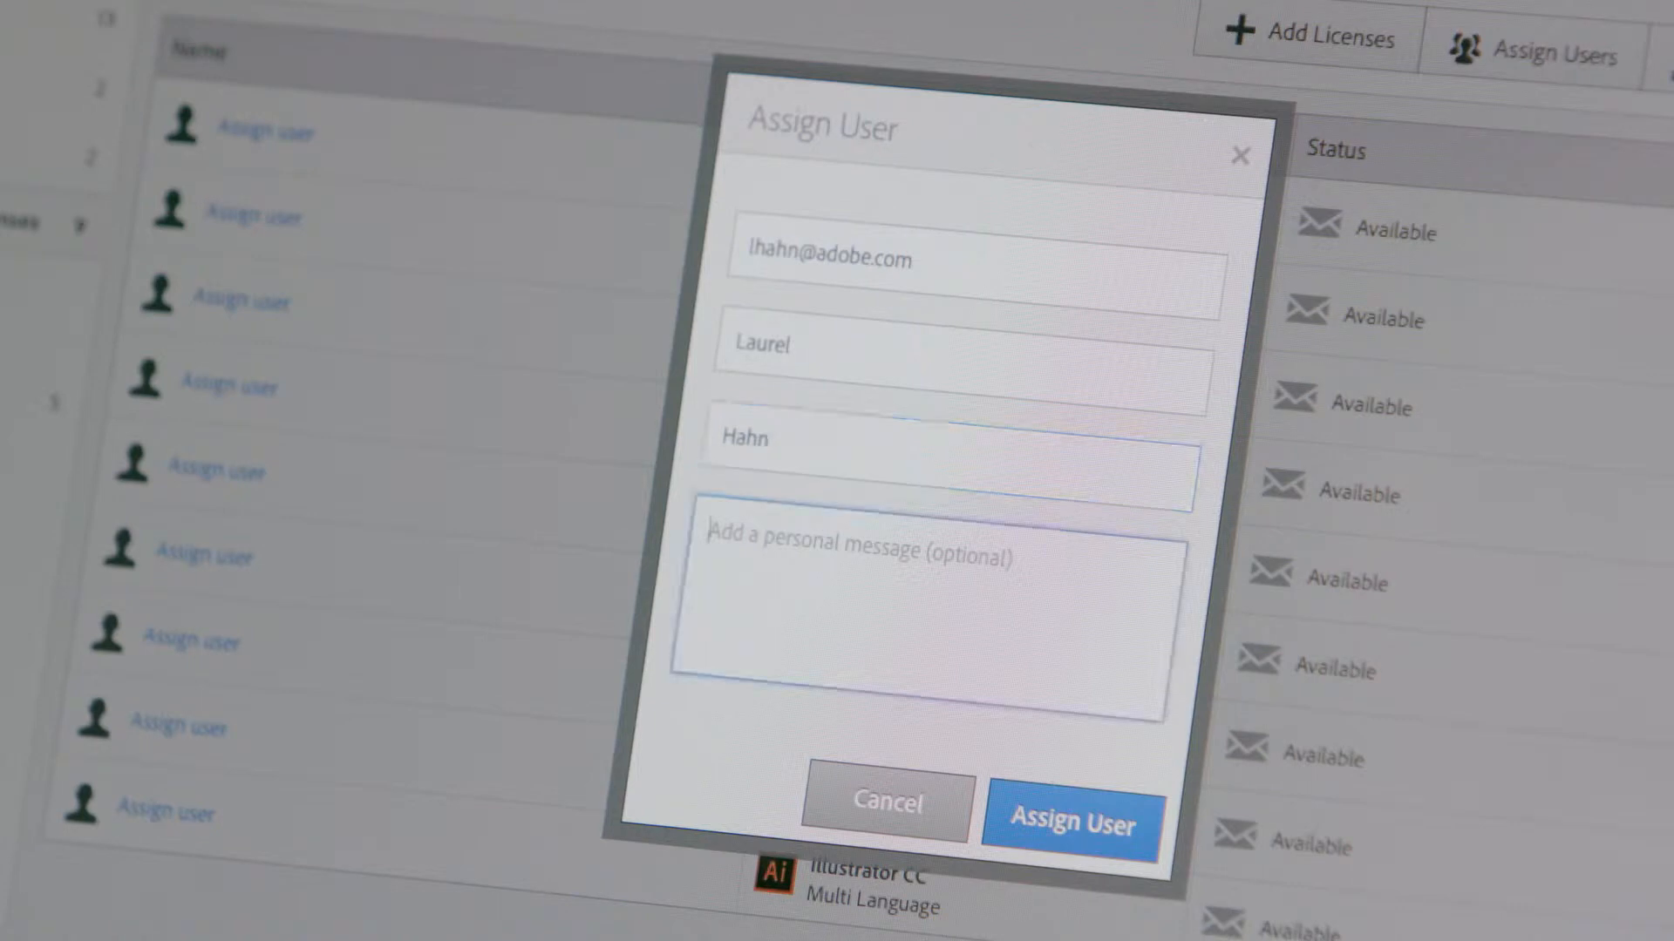
Enter 'Create now!' and pick a .txt or .csv file of email addresses to upload
{"action": "type", "text": "Create now!"}
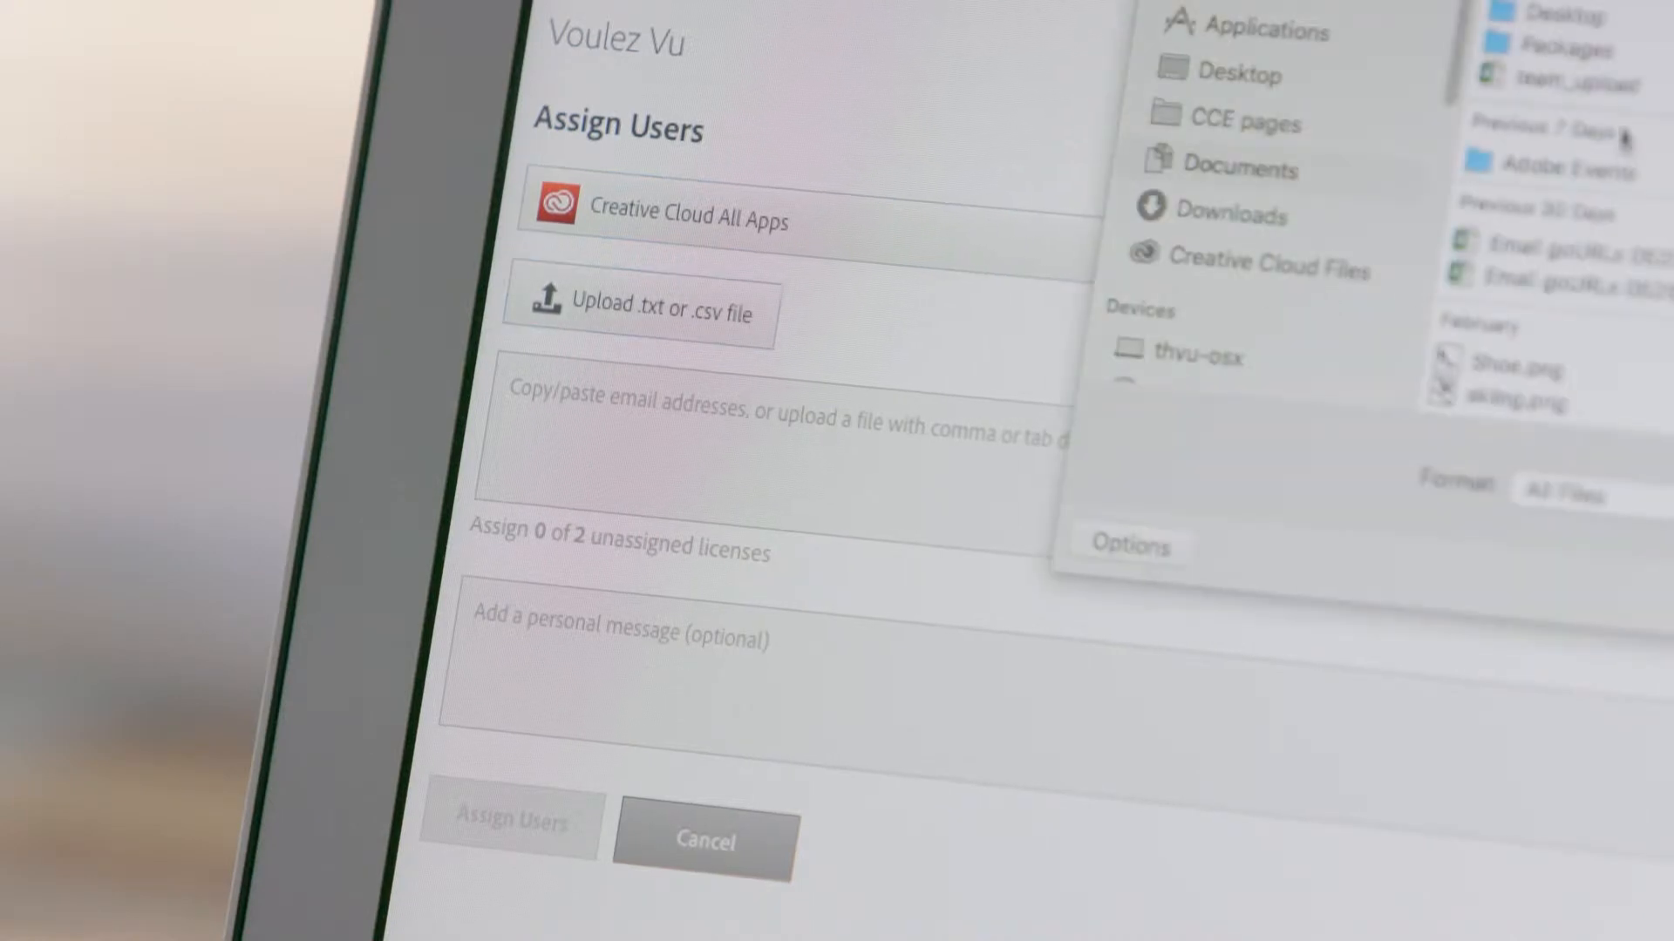
{"action": "left_click", "coordinate": [1582, 78]}
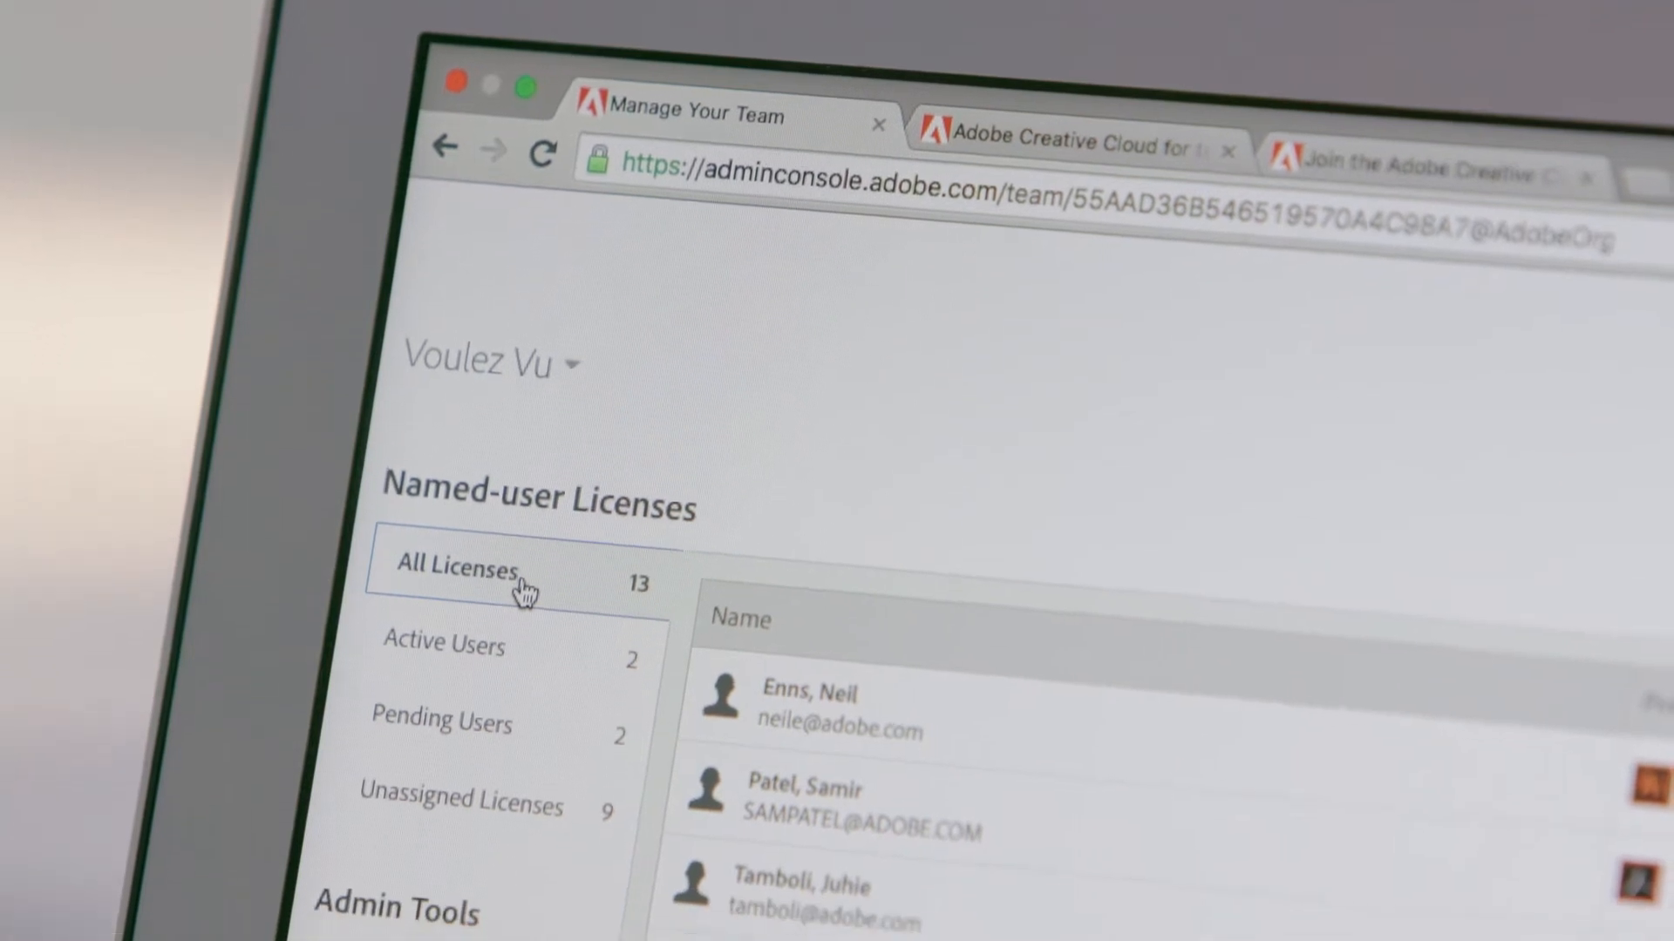
Resend the Creative Cloud All Apps invitation to the user under Pending Users
{"action": "left_click", "coordinate": [456, 660]}
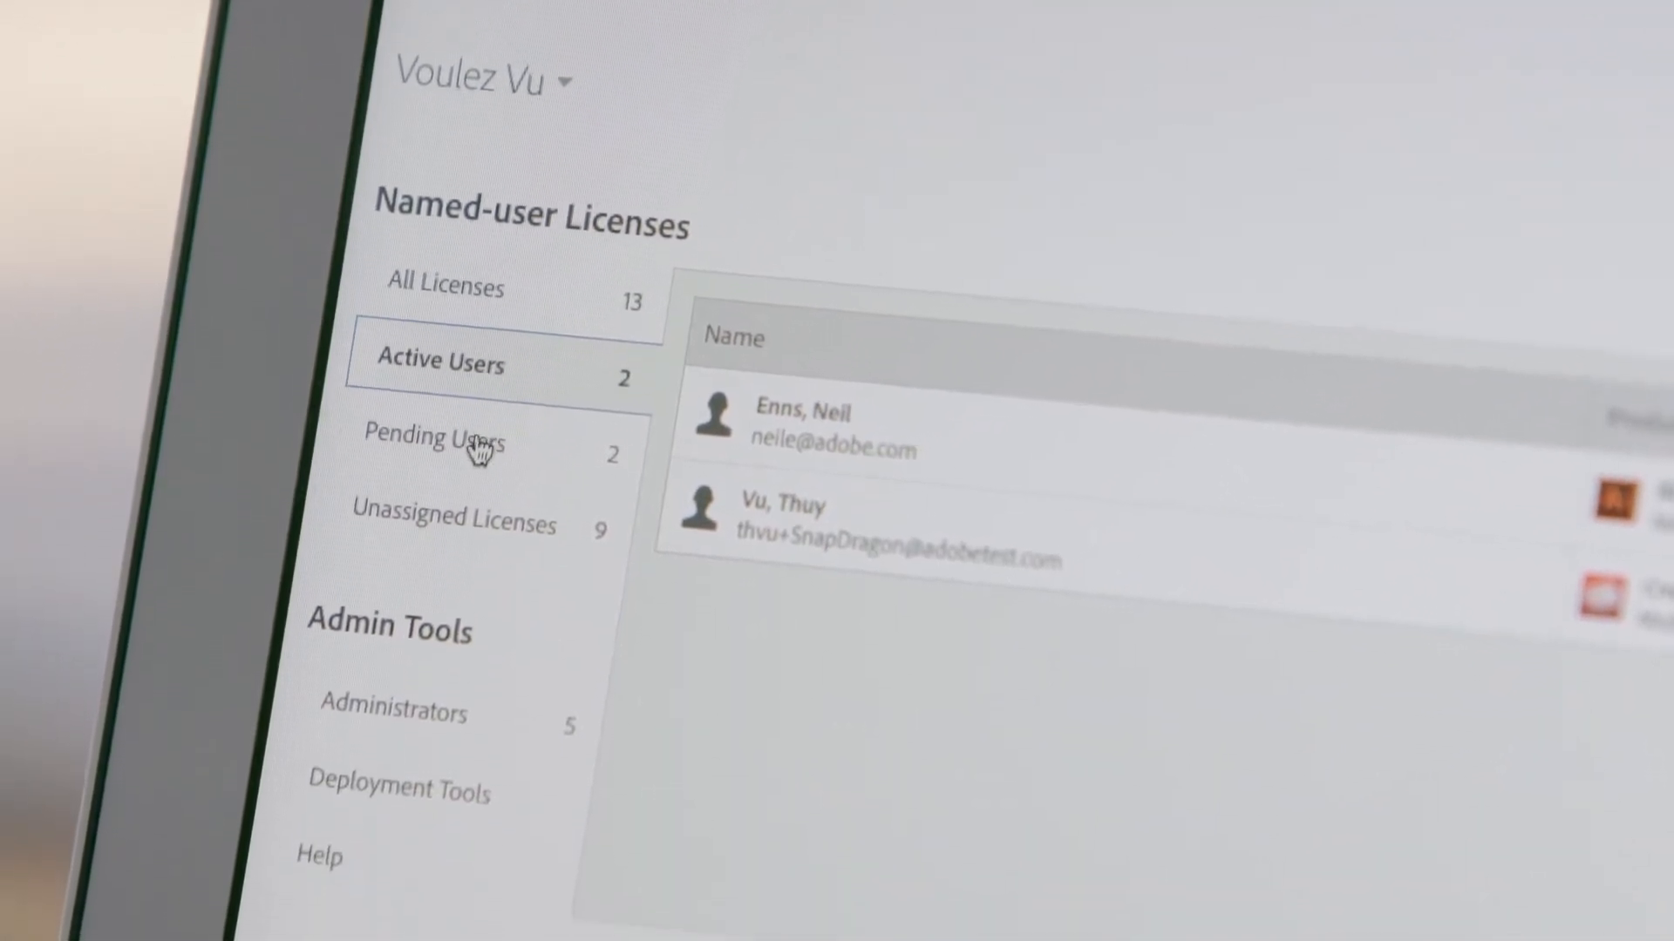
{"action": "left_click", "coordinate": [470, 448]}
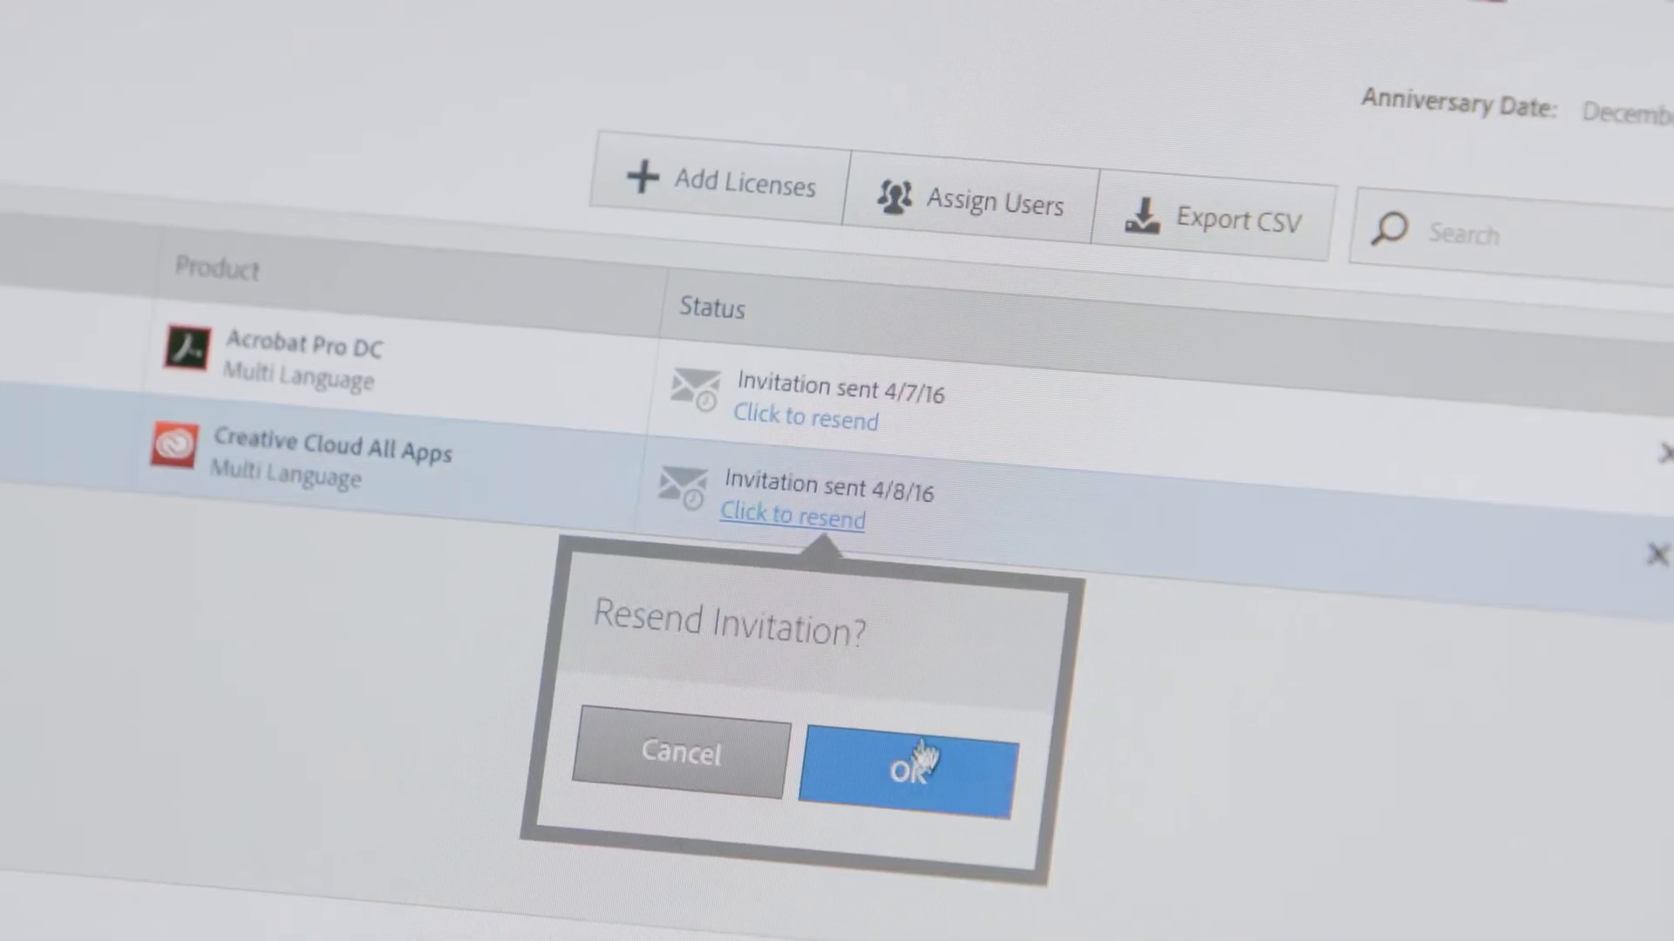
{"action": "left_click", "coordinate": [916, 768]}
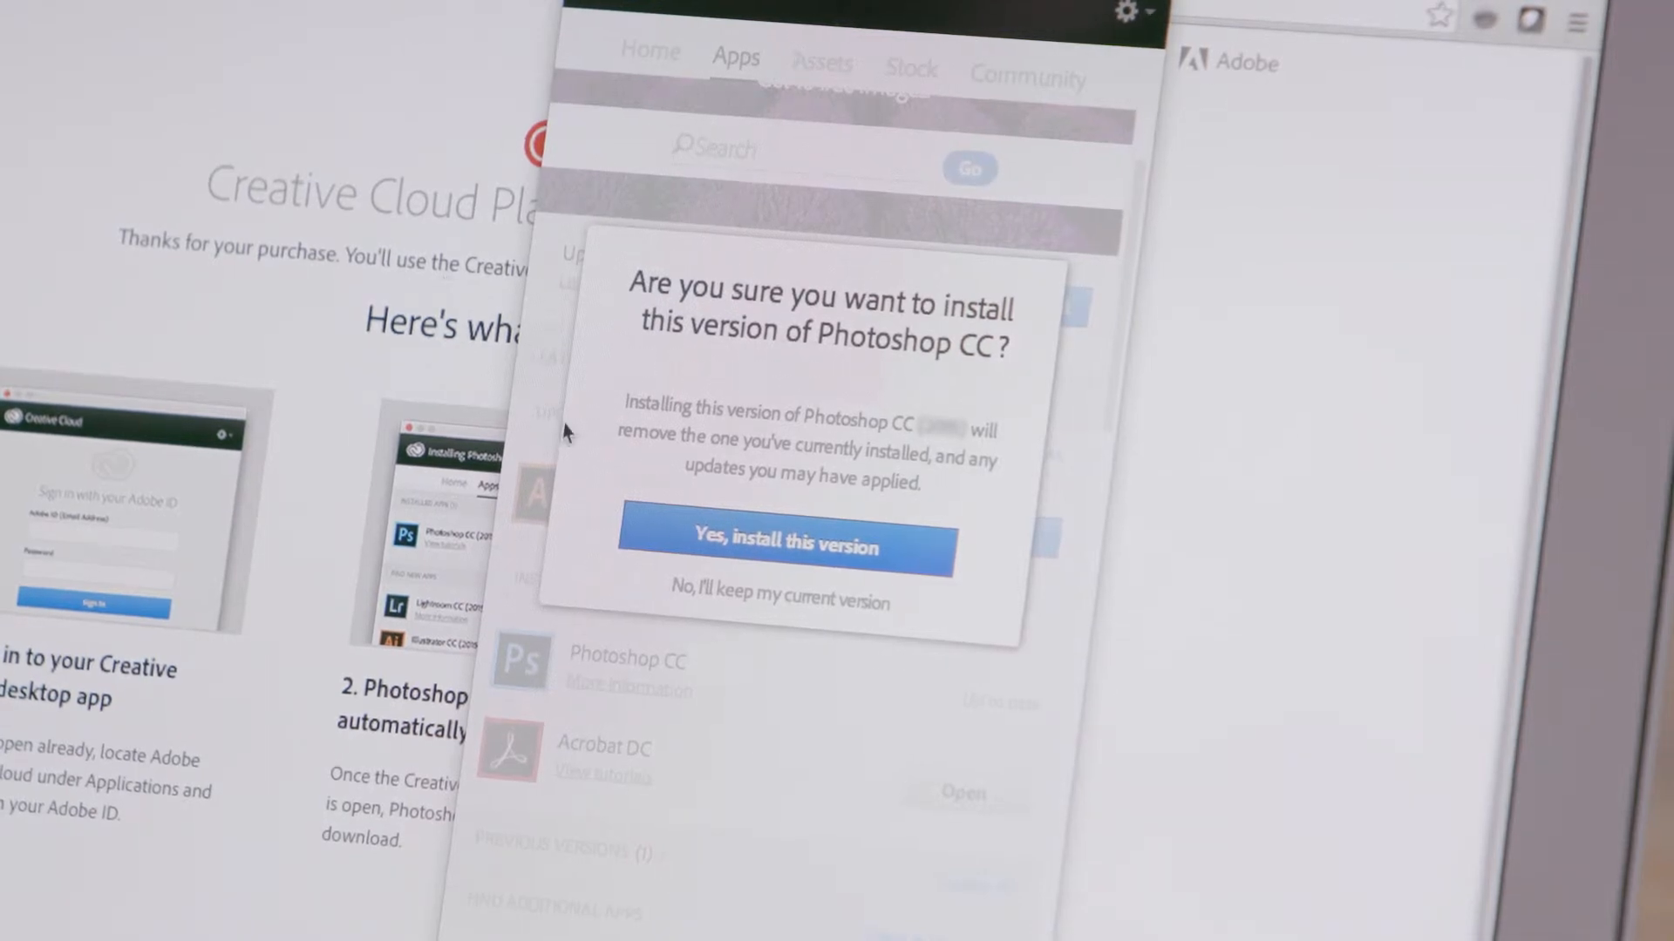
Confirm 'Yes, install this version' for Photoshop CC
{"action": "left_click", "coordinate": [788, 545]}
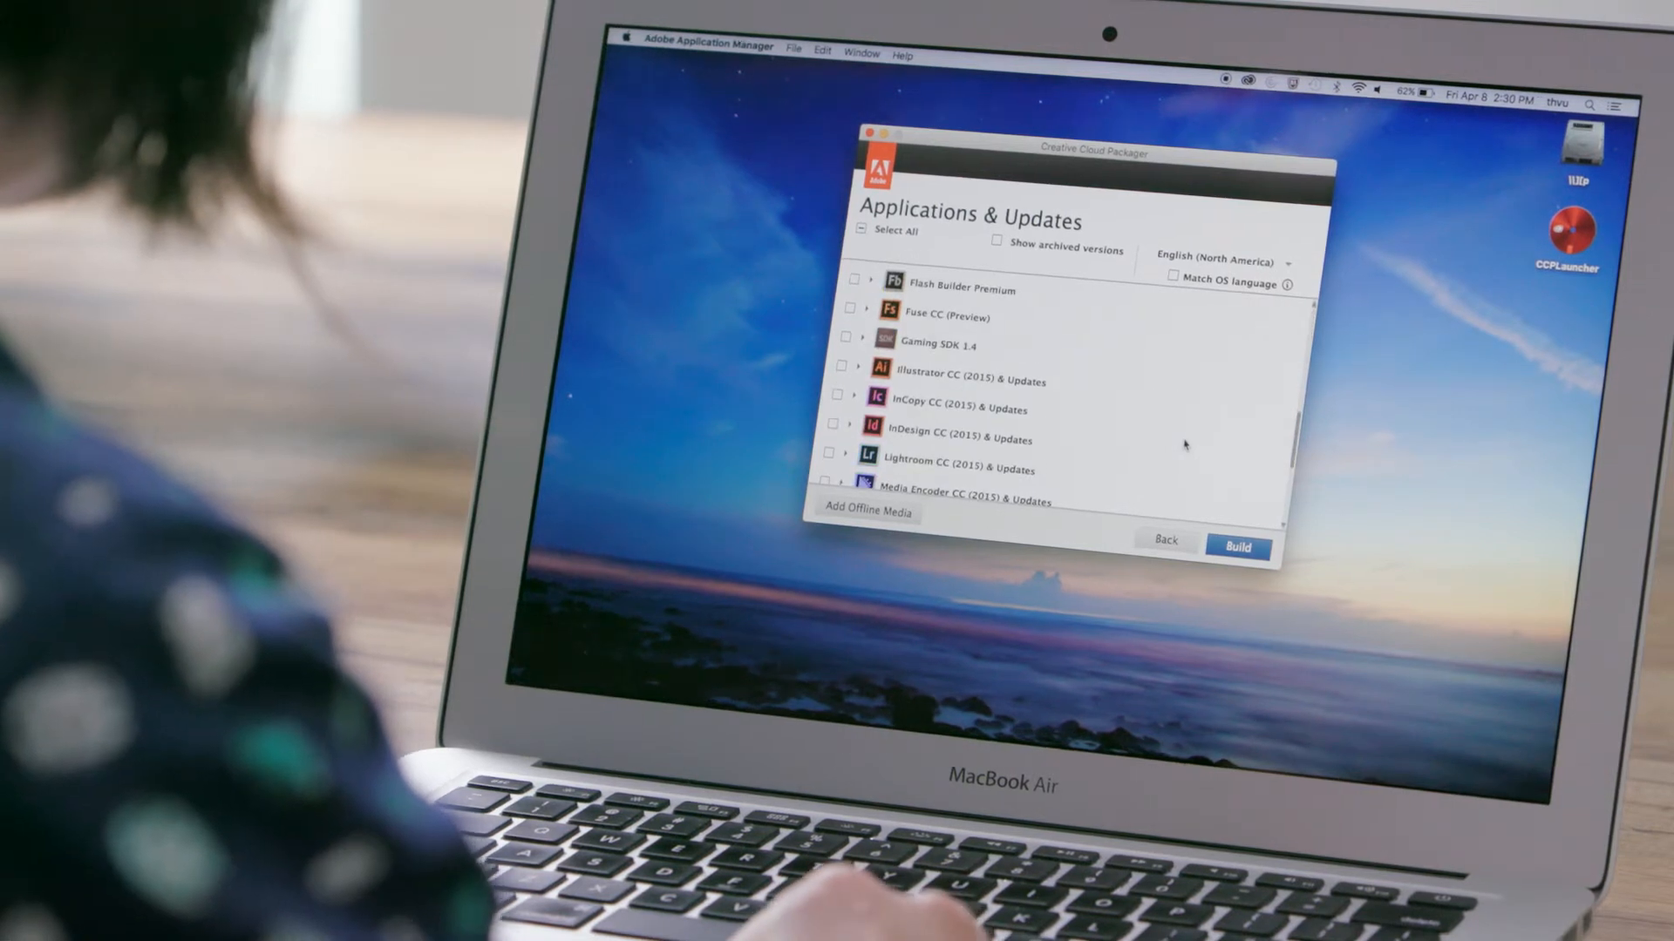
Watch the packaging video and set the Photoshop package's save location
{"action": "scroll", "scroll_direction": "down", "scroll_amount": 3}
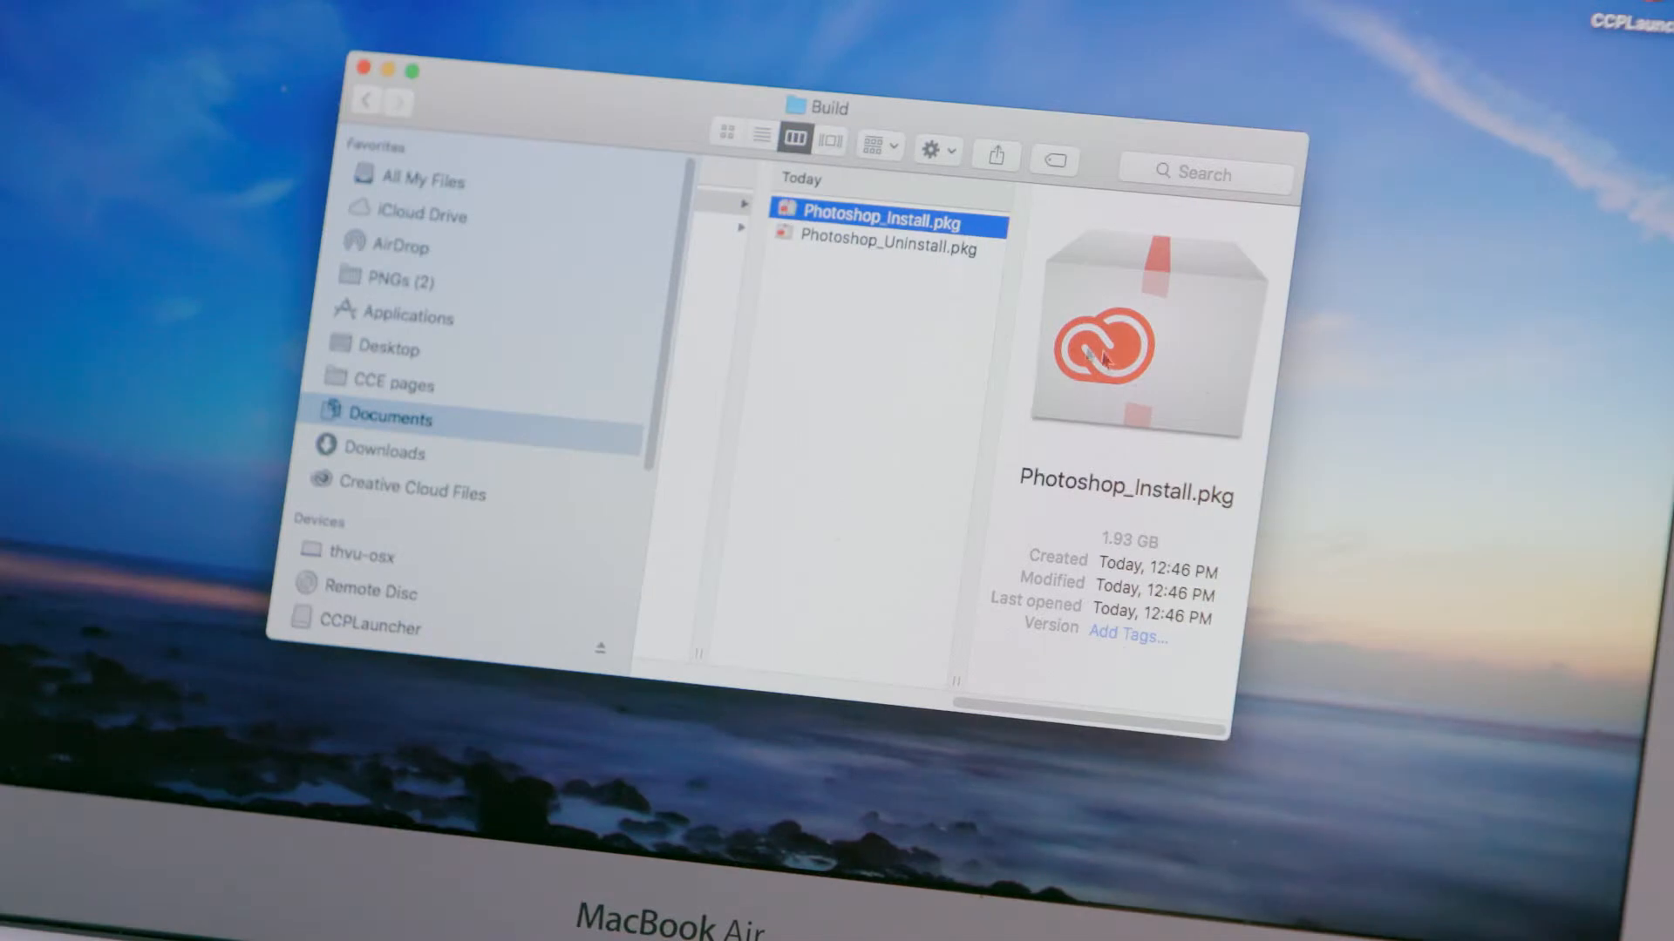
{"action": "mouse_move", "coordinate": [1162, 373]}
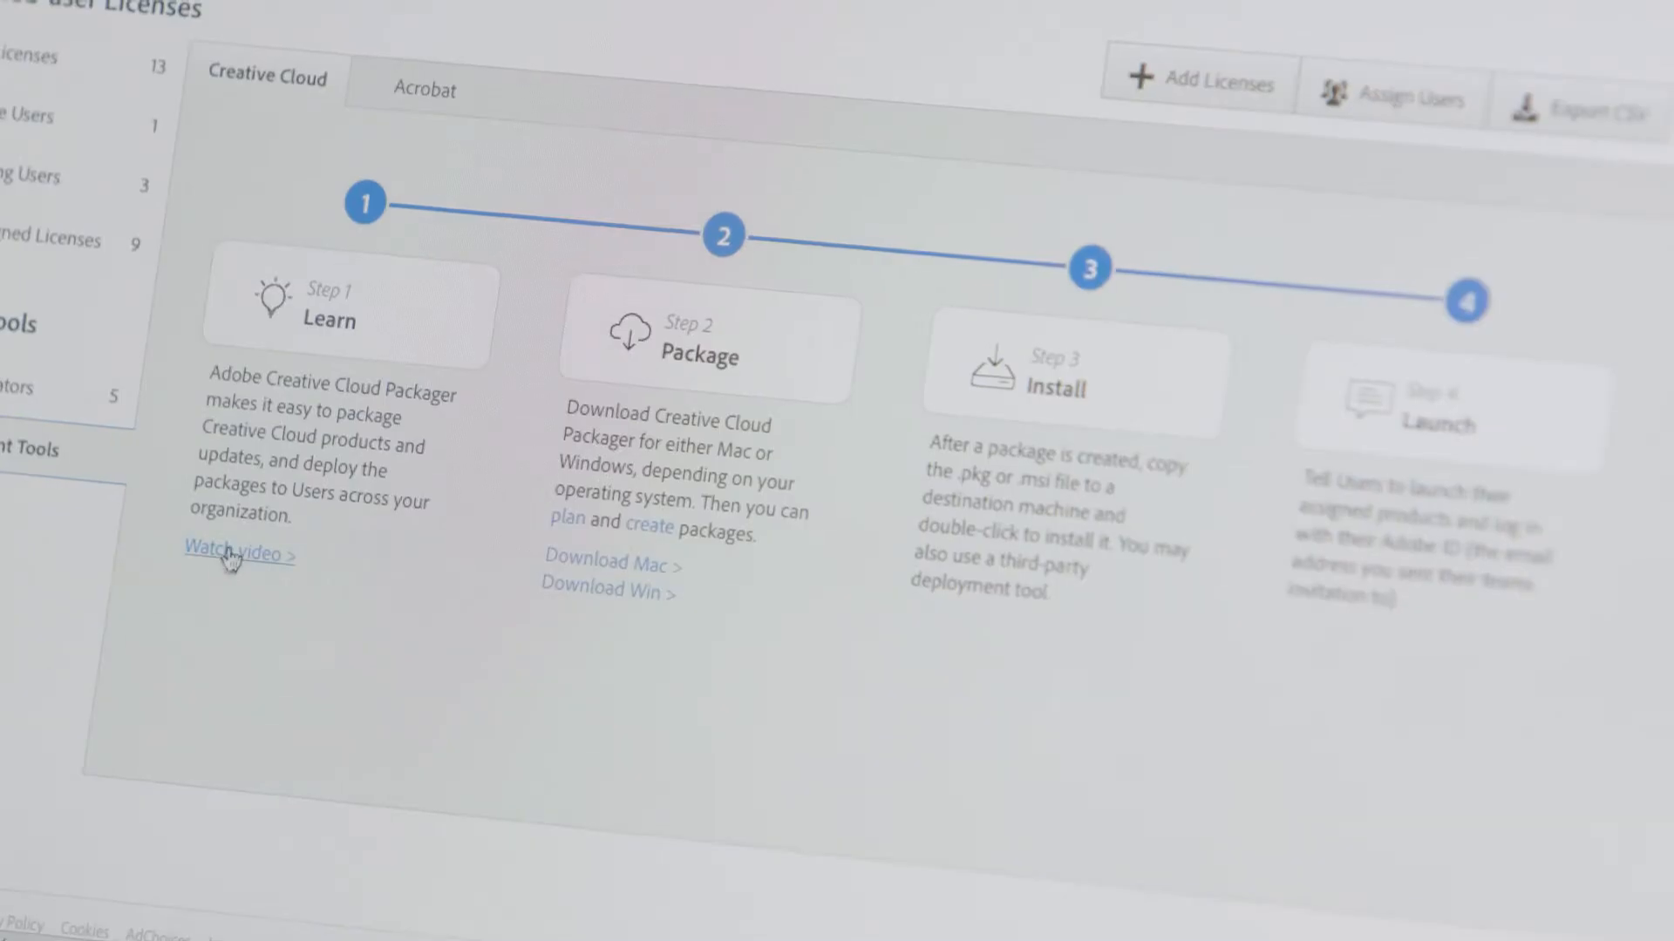
{"action": "left_click", "coordinate": [236, 553]}
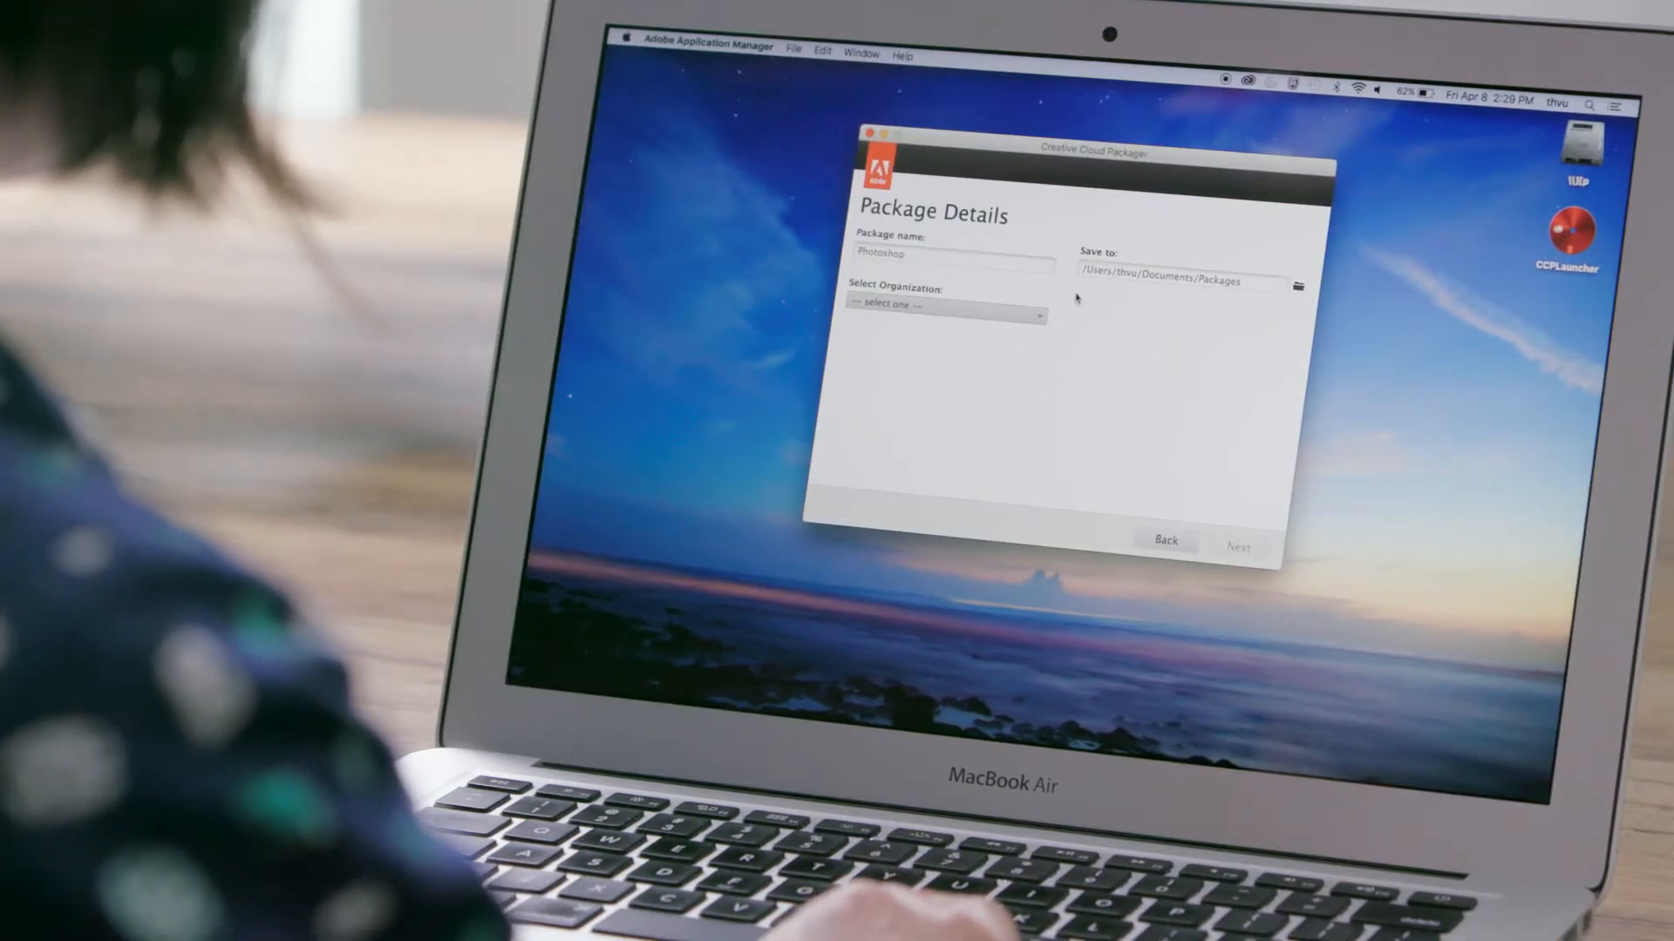
{"action": "left_click", "coordinate": [945, 307]}
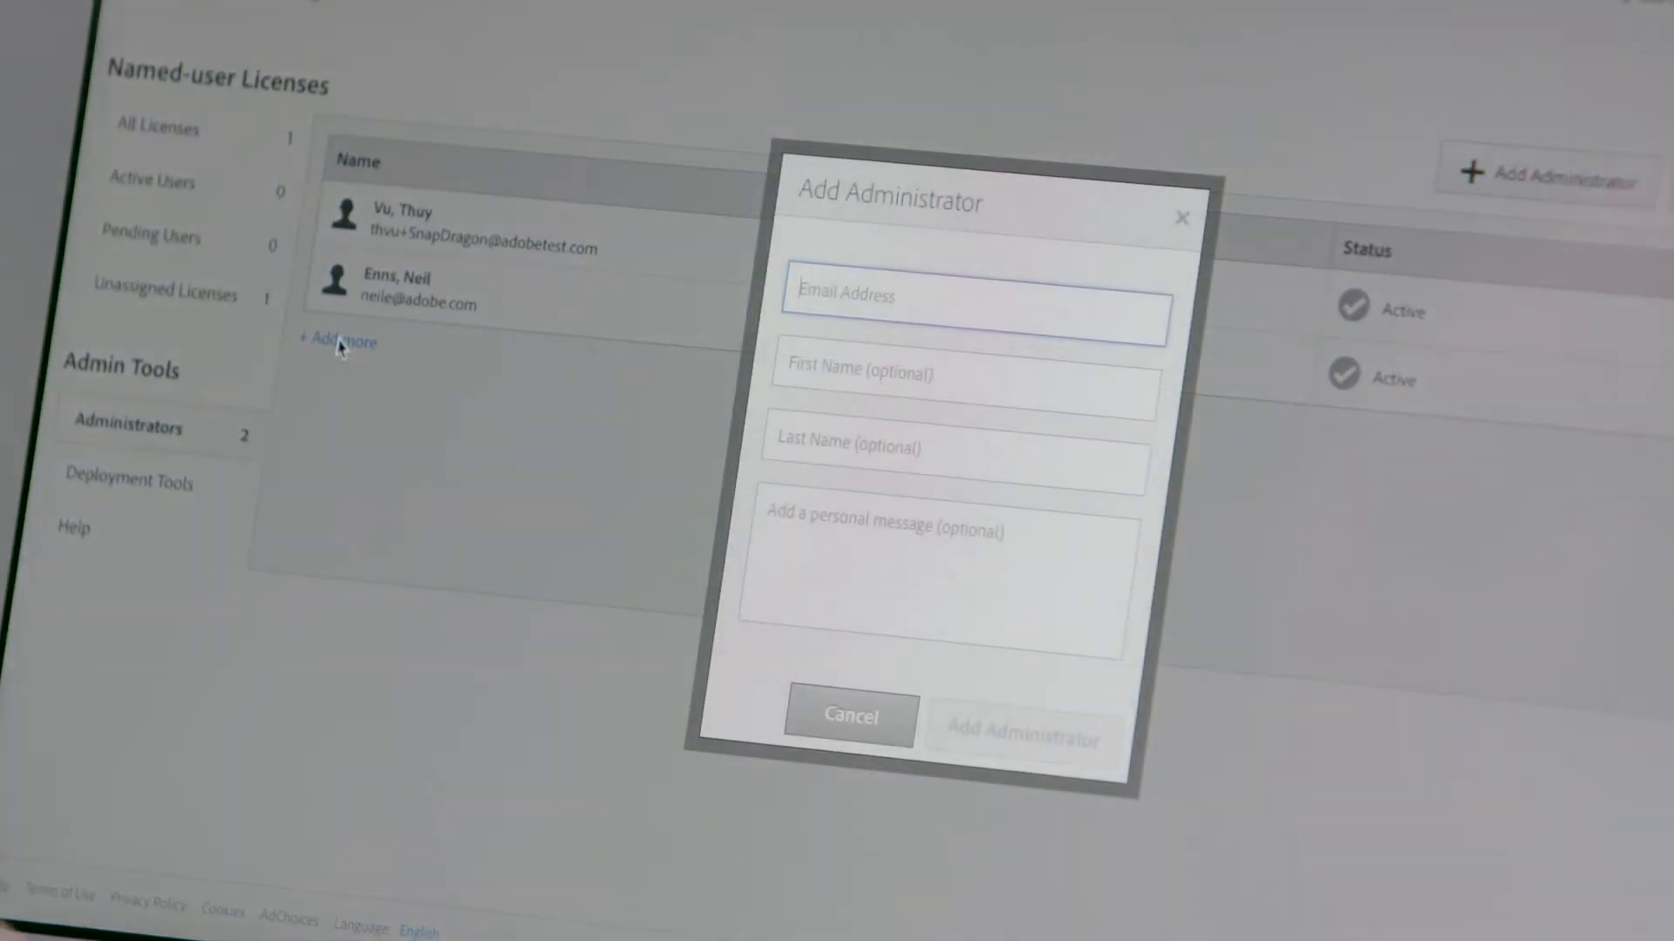
Enter the new administrator's adobe.com email address and the name Matt
{"action": "type", "text": "mcod"}
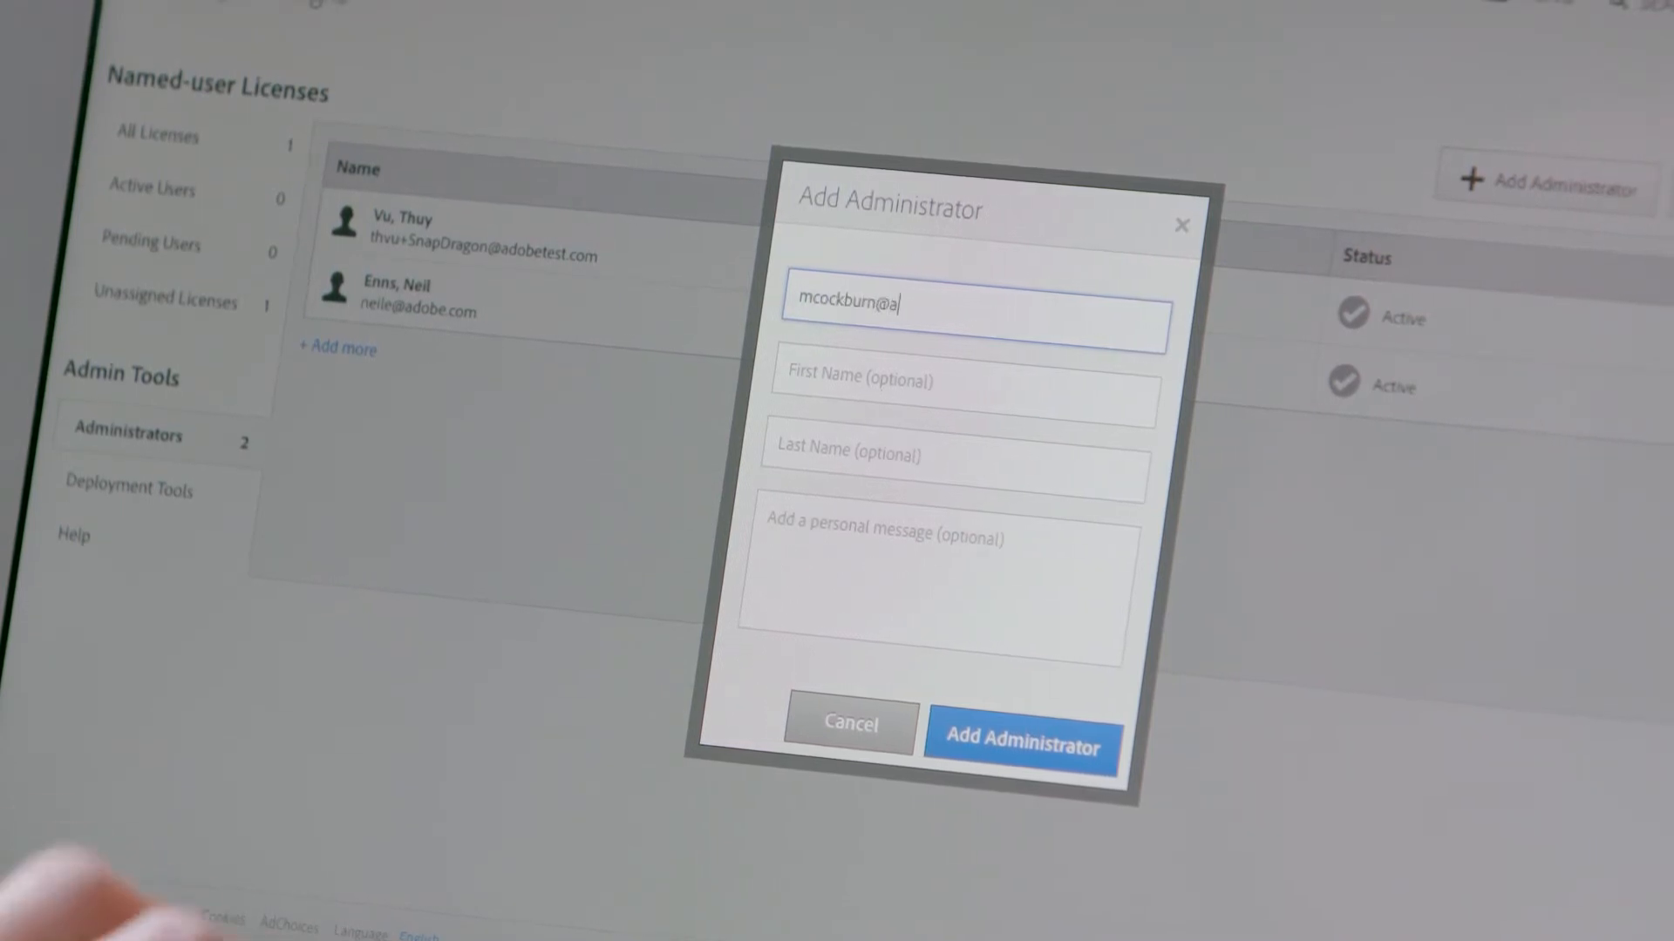
{"action": "type", "text": "dobe.co"}
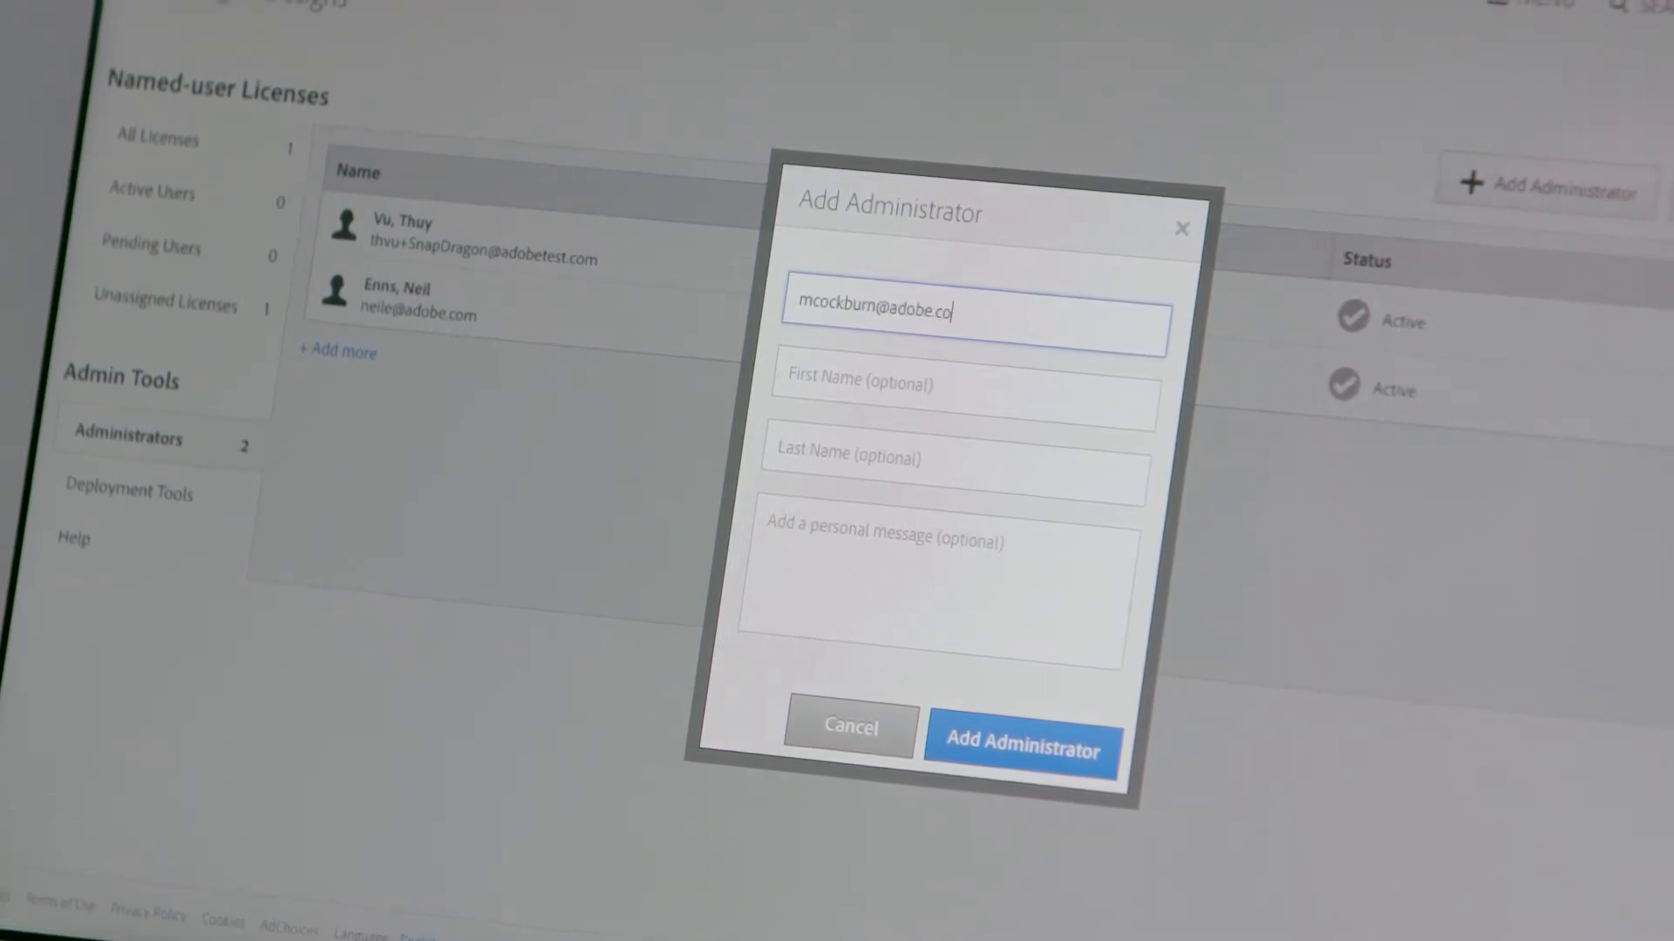
{"action": "type", "text": "Matt"}
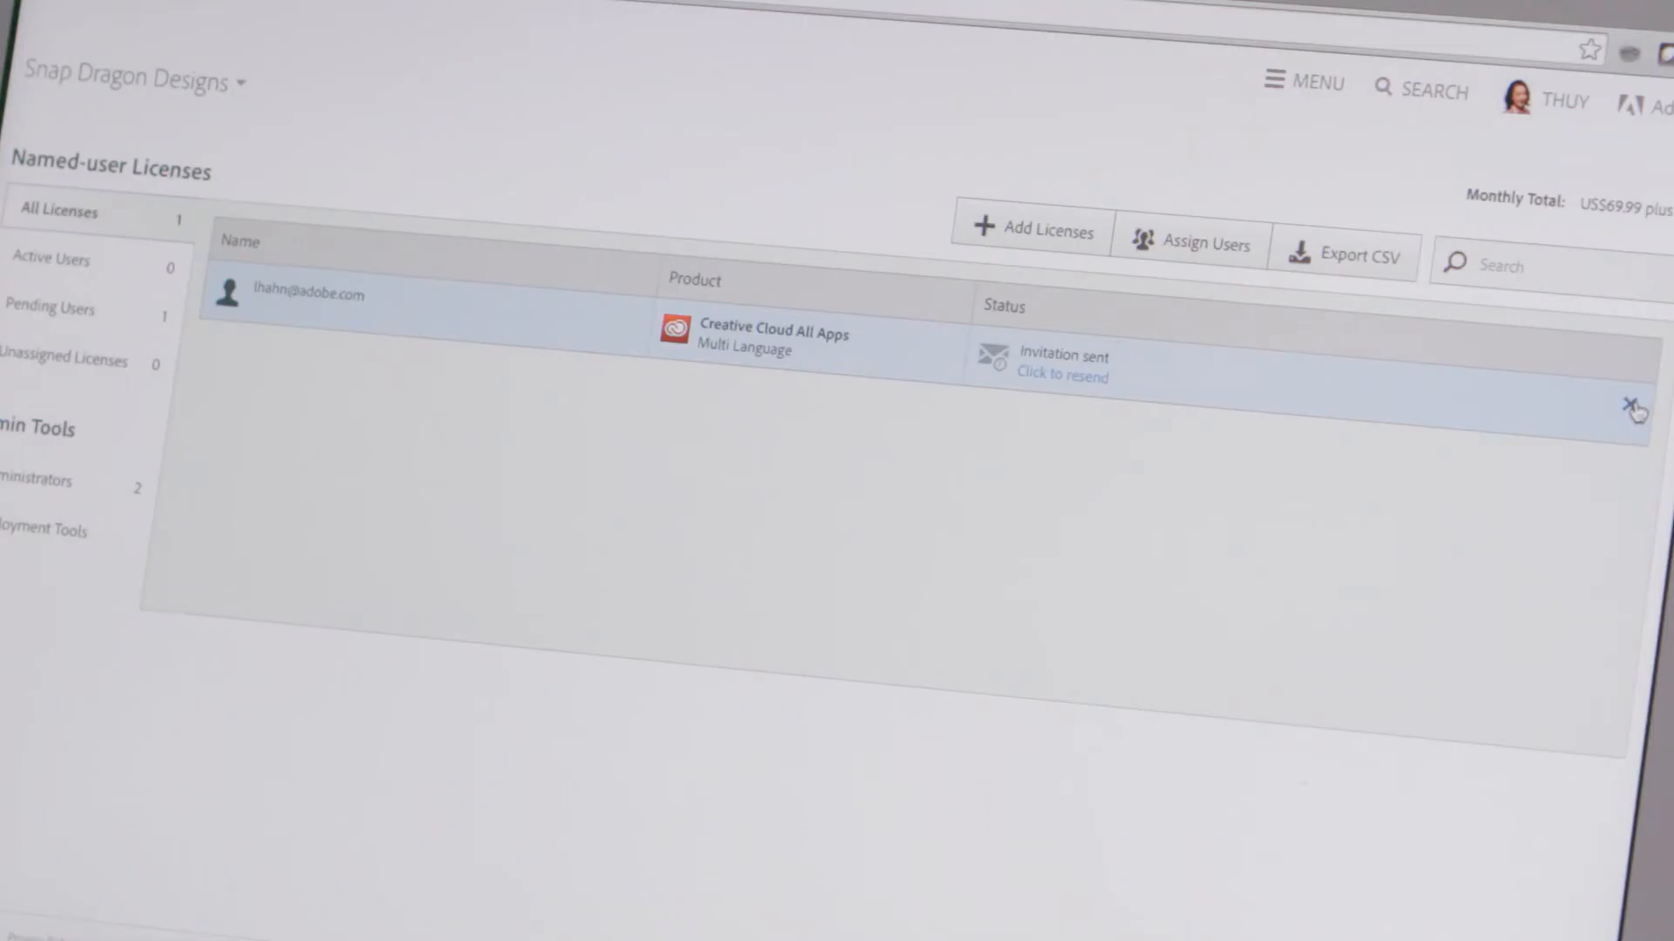
Remove the invited user from the license and add 3 more All Apps licenses
{"action": "left_click", "coordinate": [1628, 403]}
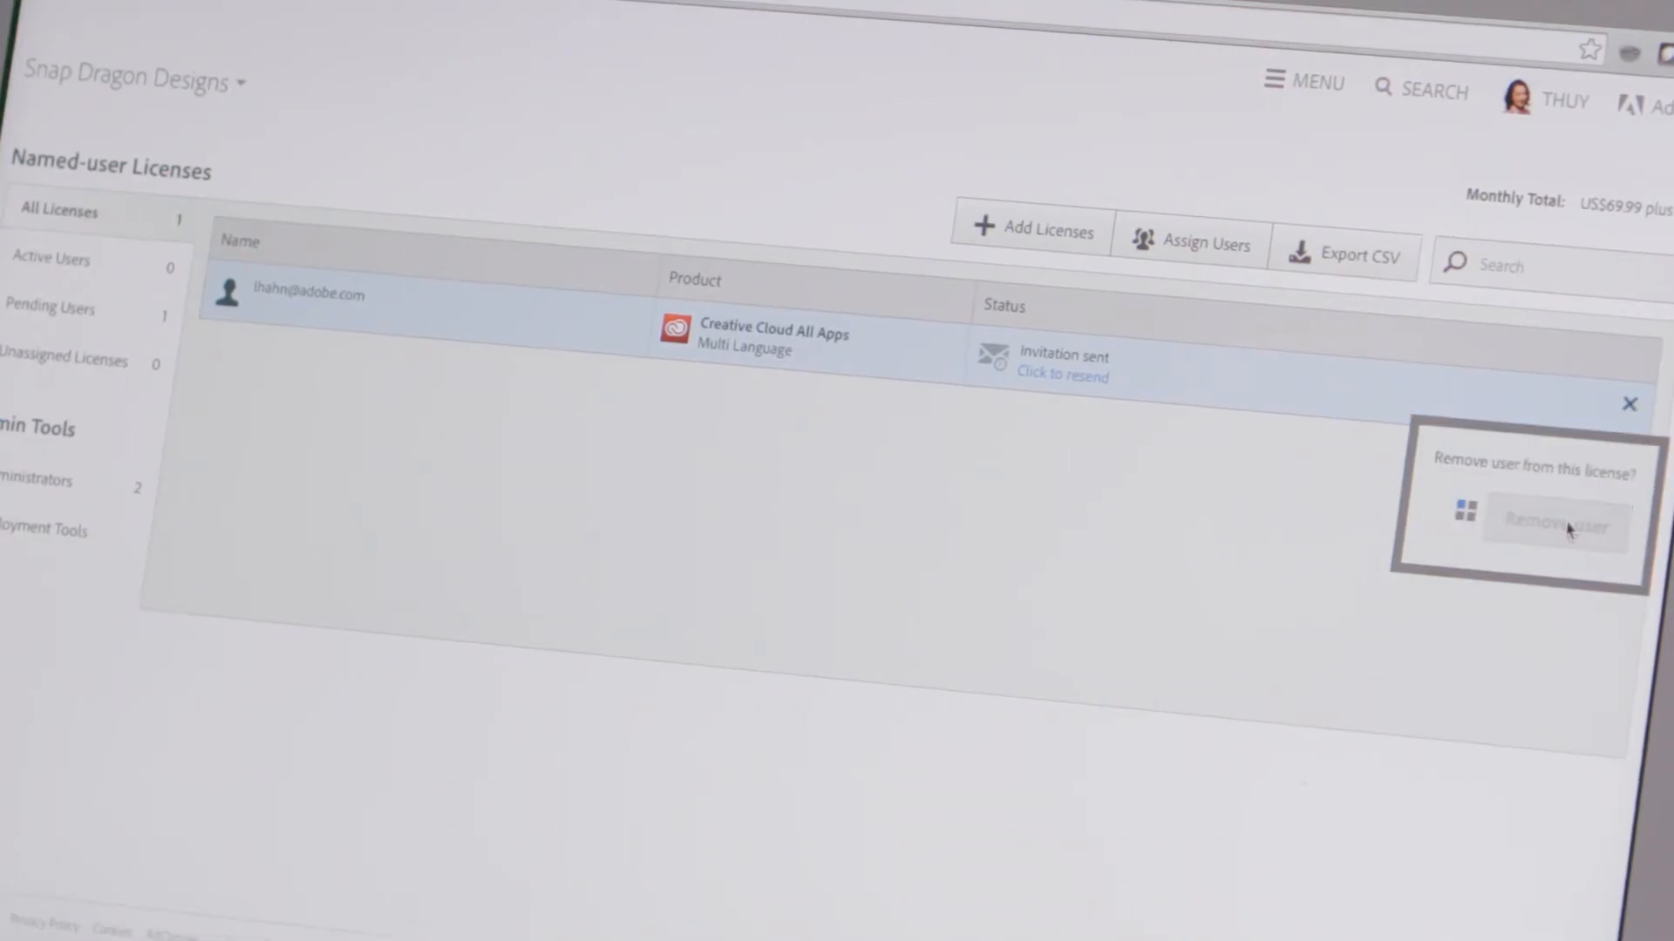
{"action": "left_click", "coordinate": [1553, 524]}
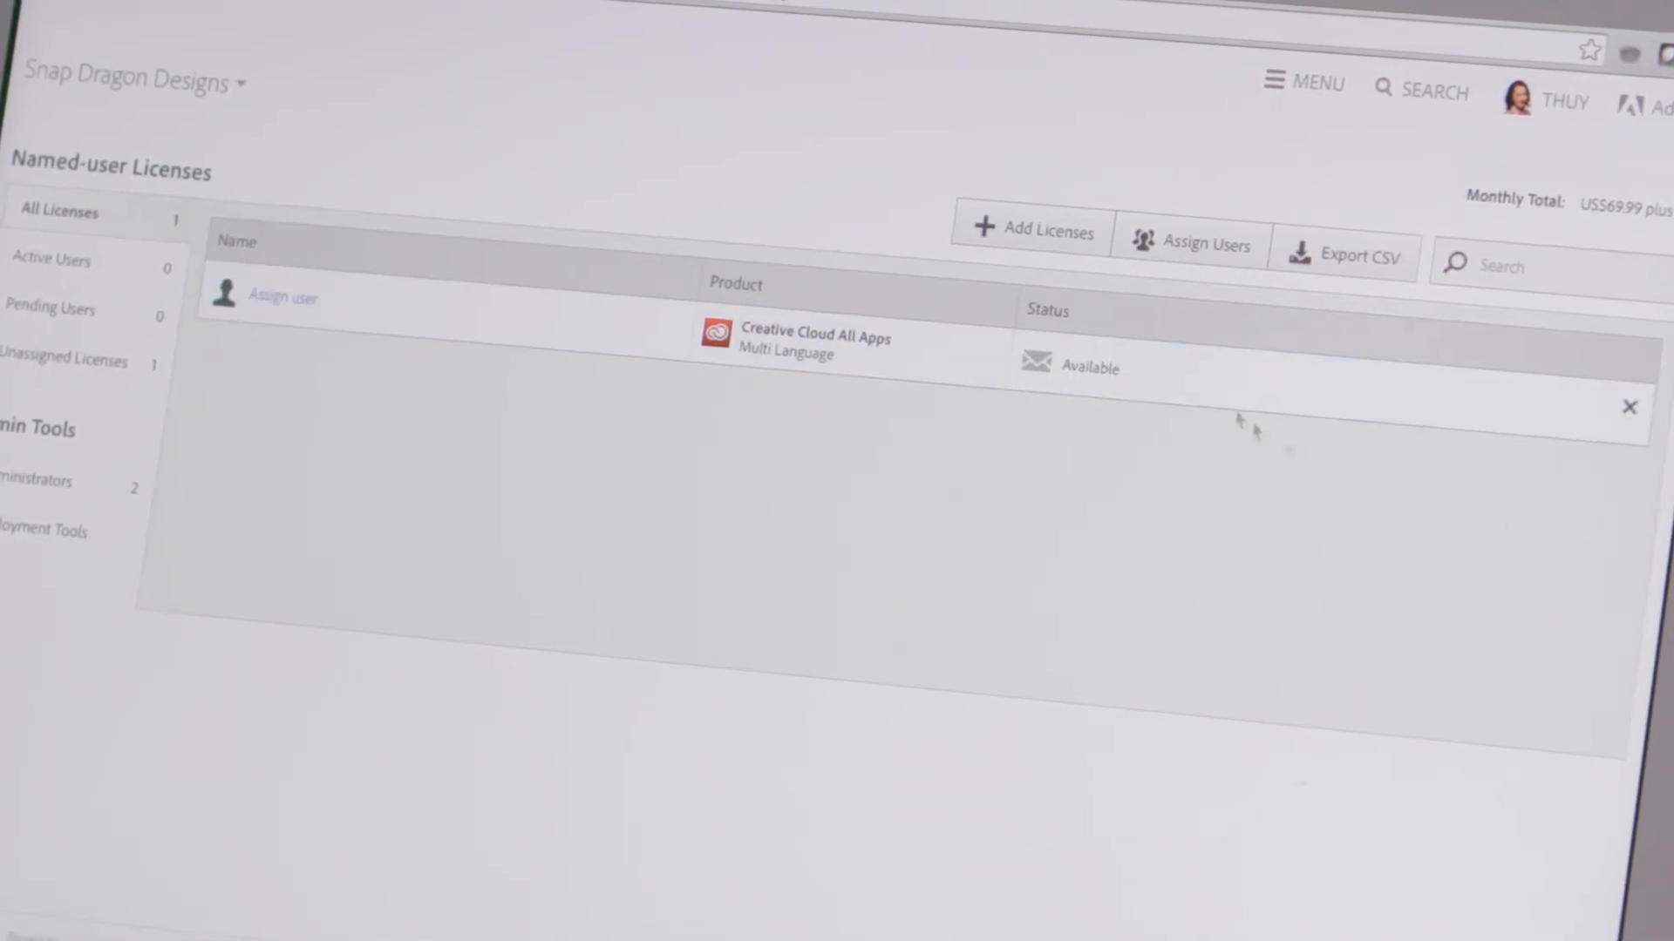
{"action": "left_click", "coordinate": [1030, 232]}
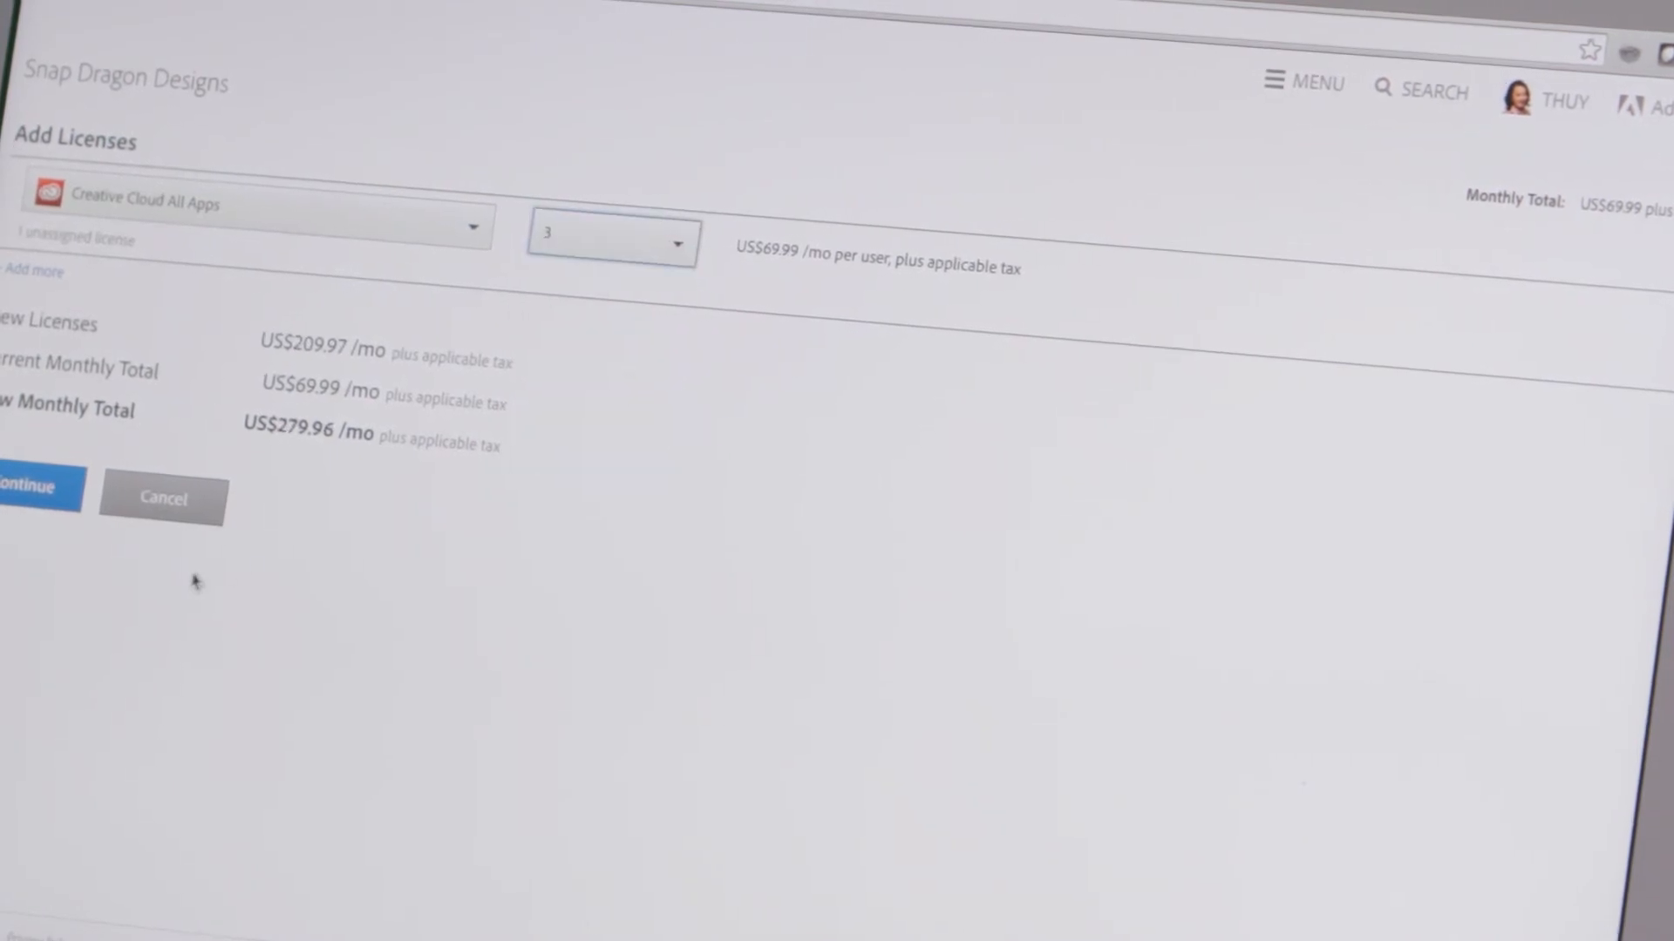
{"action": "left_click", "coordinate": [164, 498]}
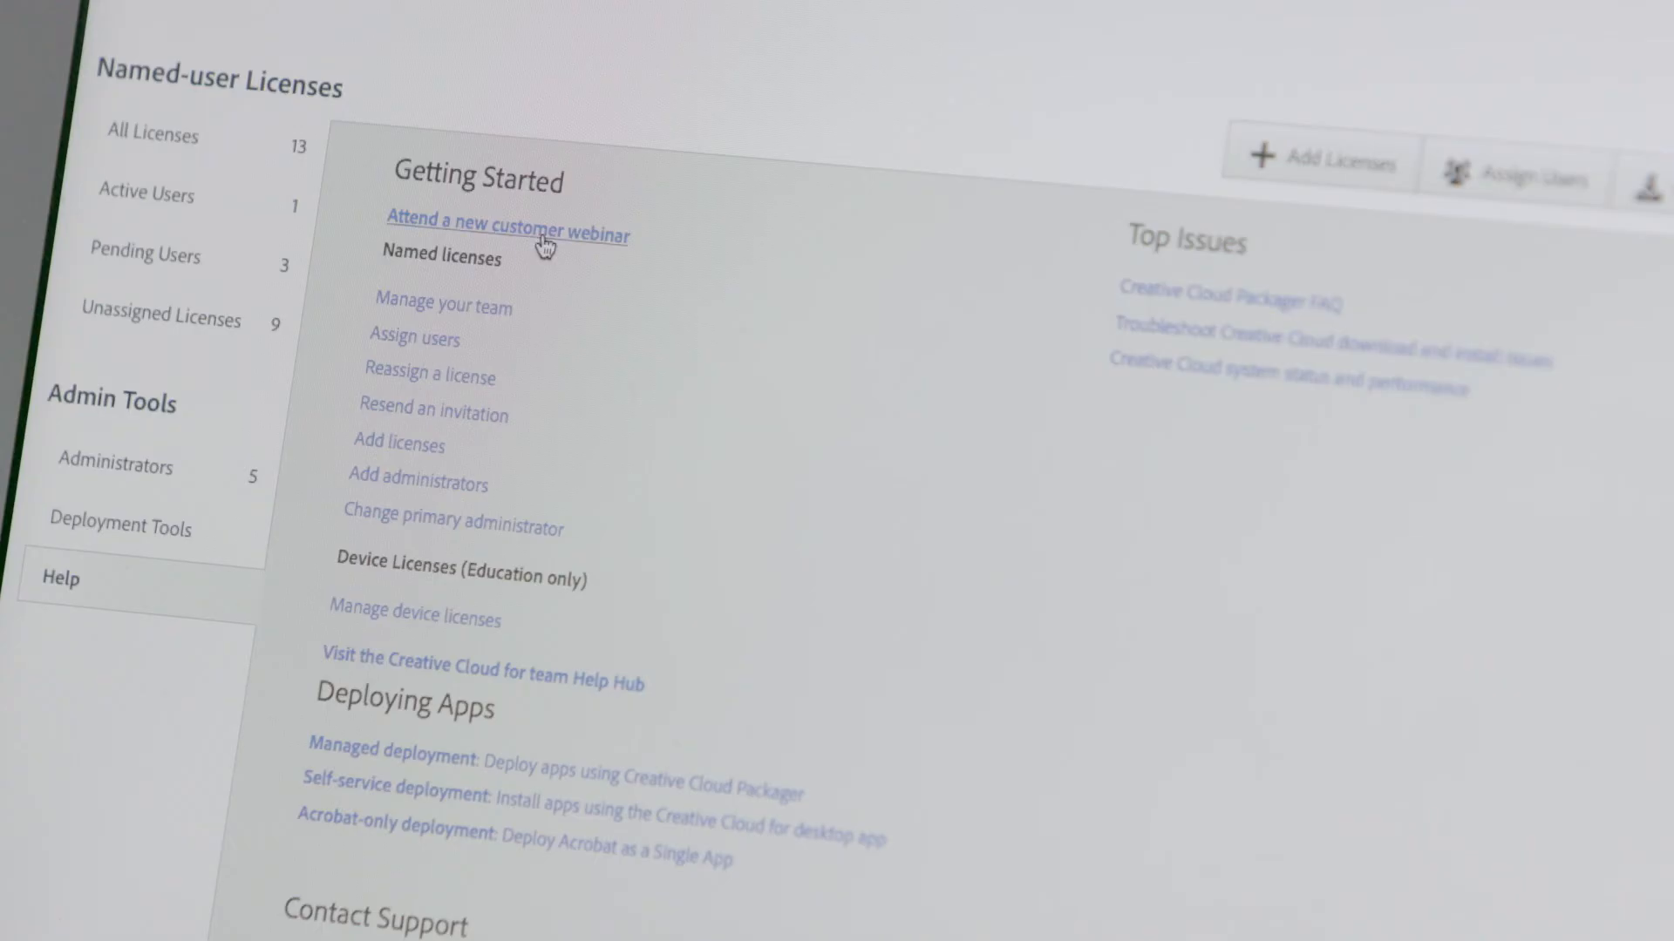
Select '1:1 help from an administration expert' under Expert Services on the Help page
{"action": "left_click", "coordinate": [549, 244]}
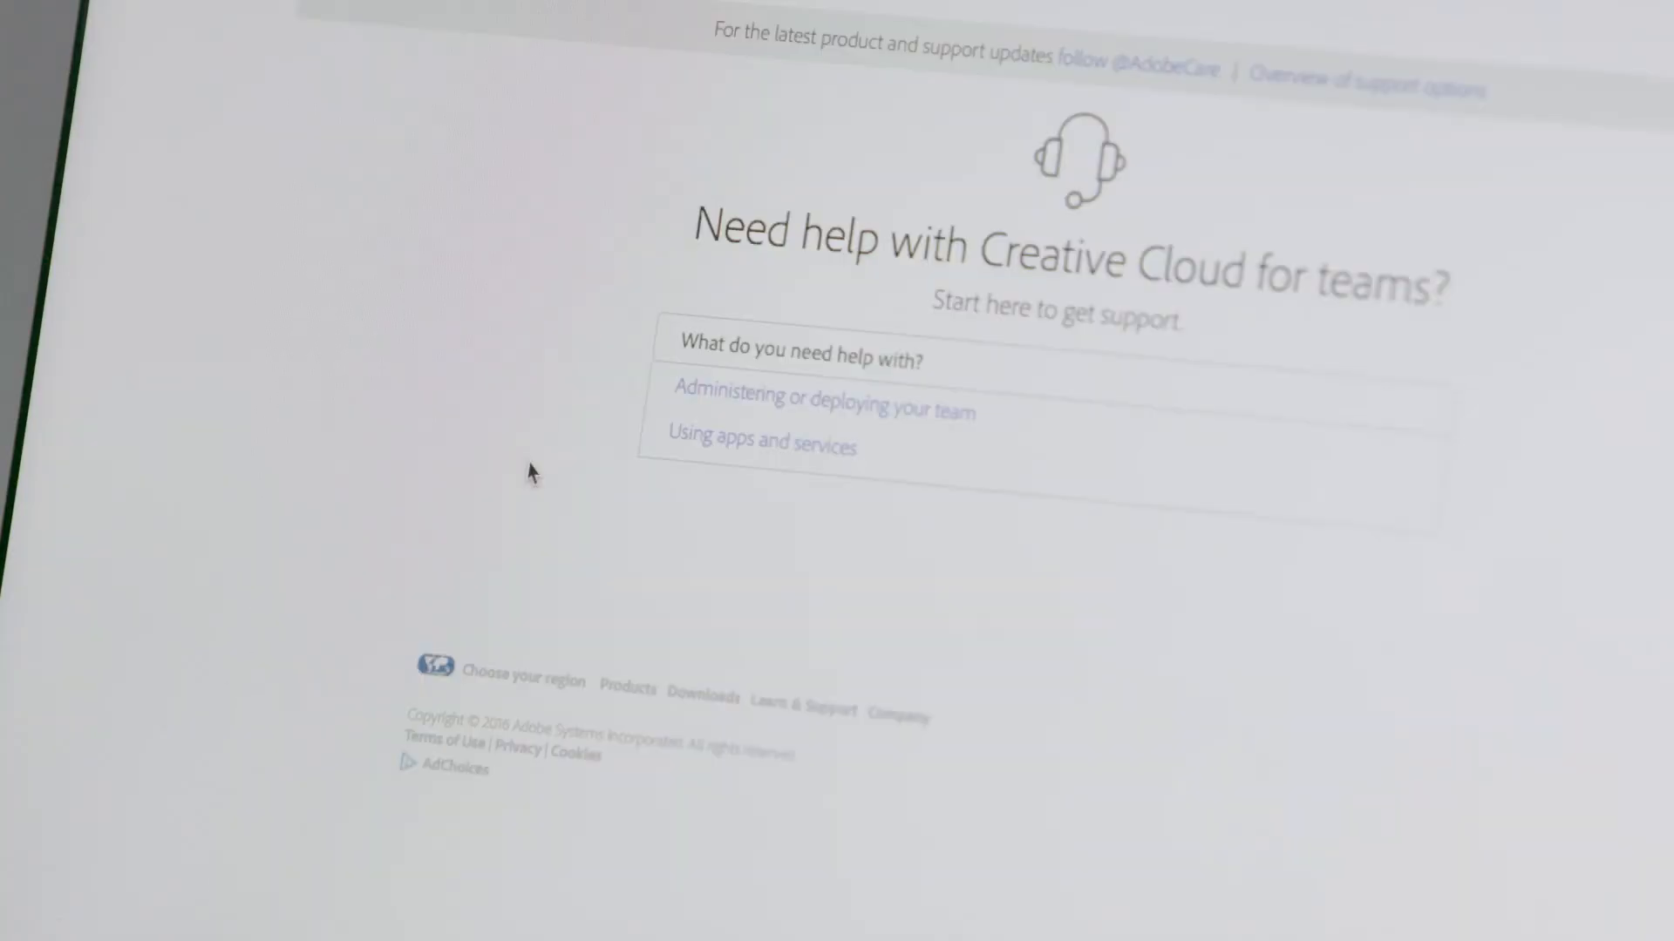
{"action": "scroll", "scroll_direction": "down", "scroll_amount": 3}
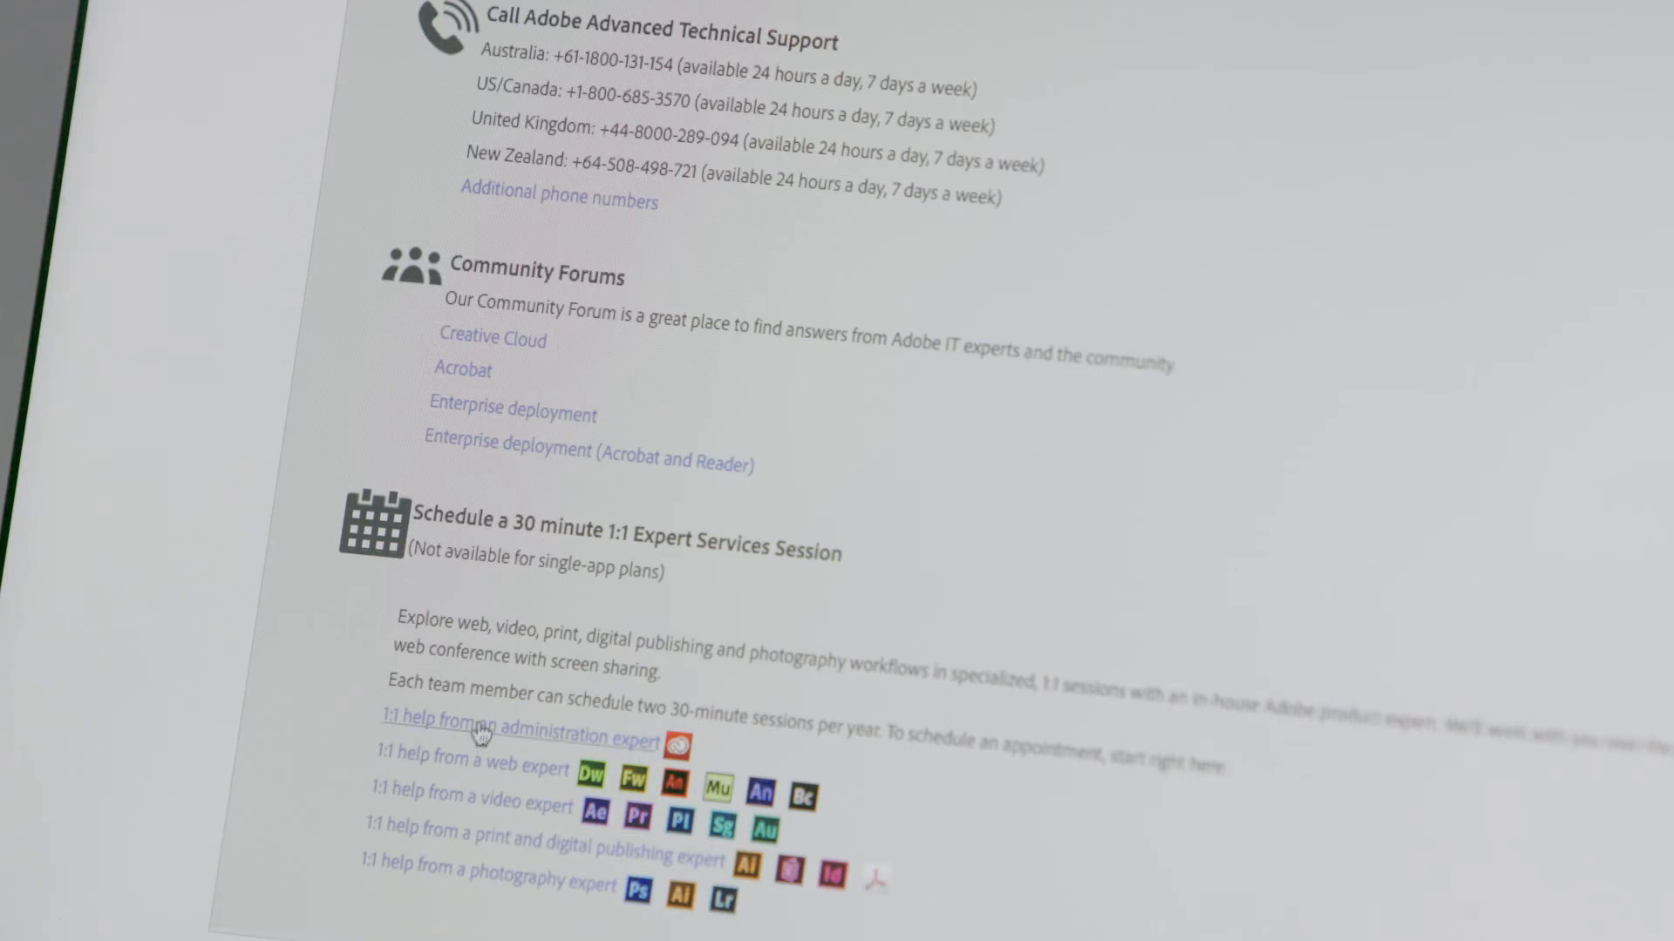
{"action": "left_click", "coordinate": [477, 736]}
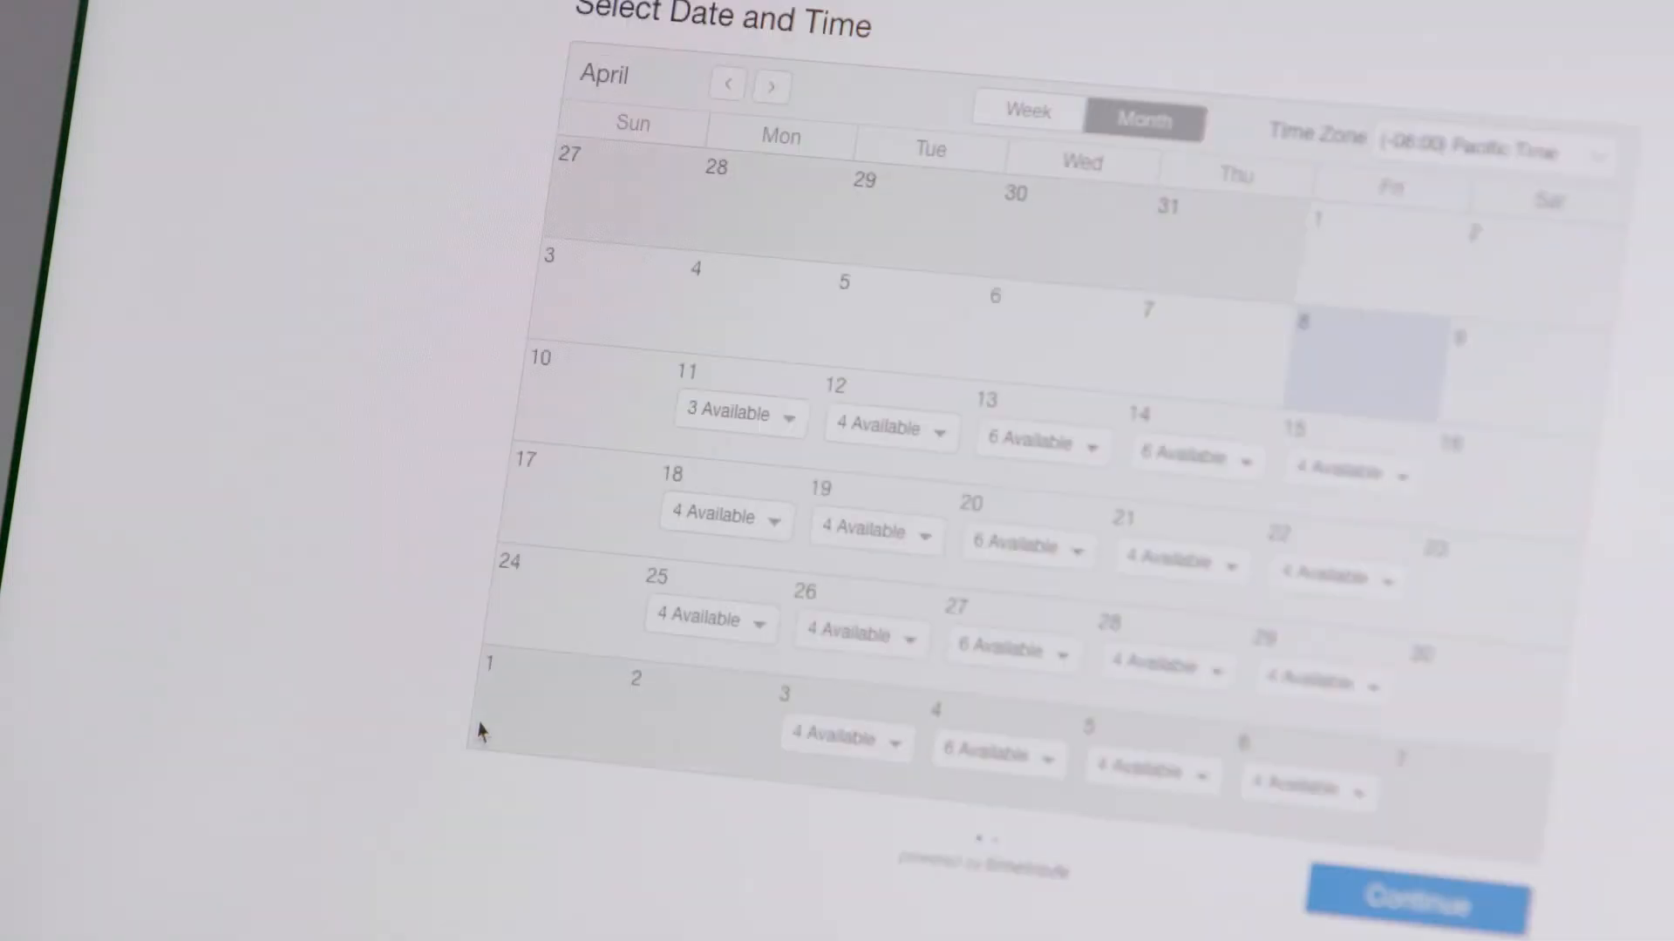